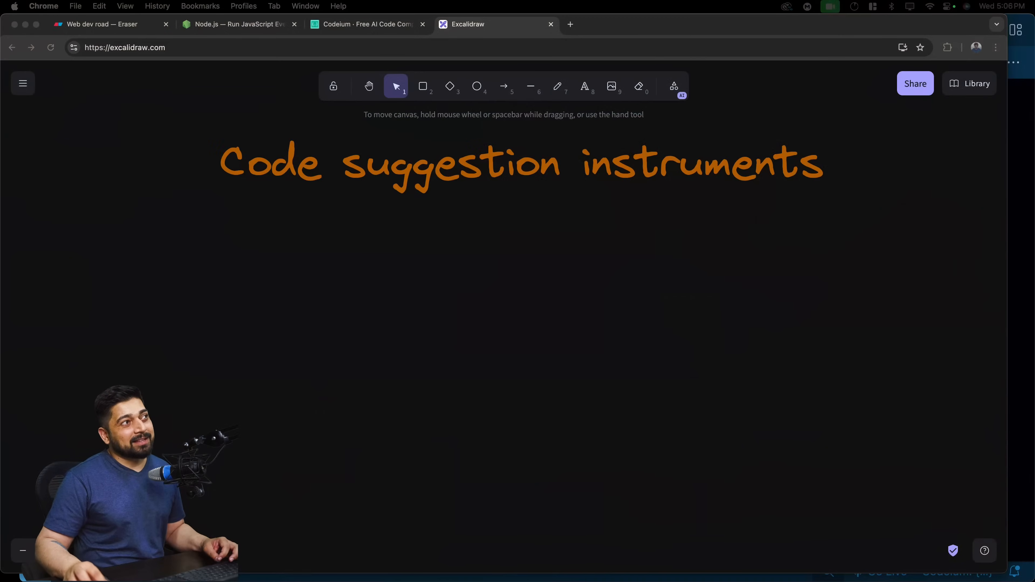
Step: Move the 'Code suggestion instruments' heading slightly up and deselect it
{"action": "left_click", "coordinate": [439, 163]}
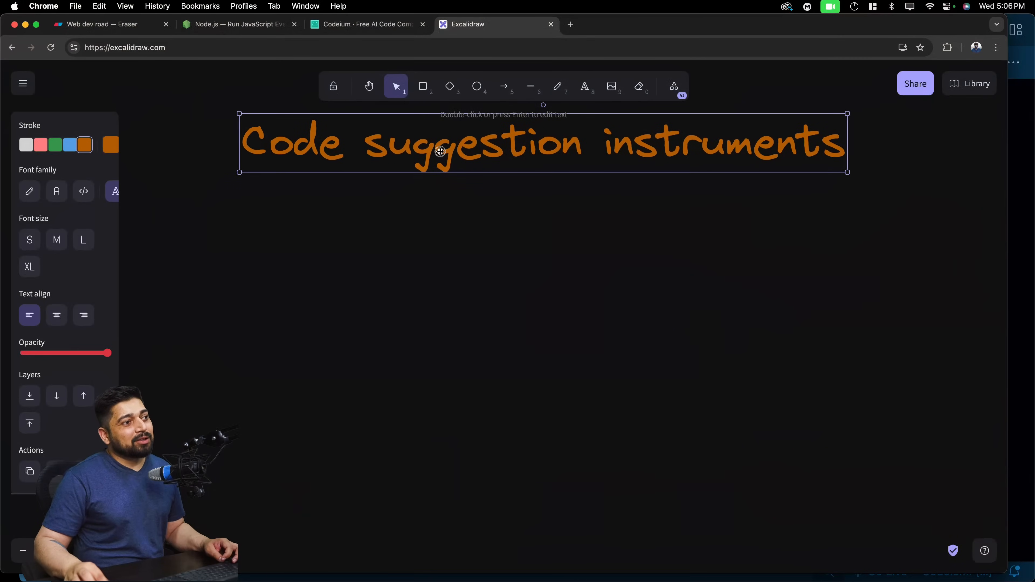
{"action": "mouse_move", "coordinate": [552, 284]}
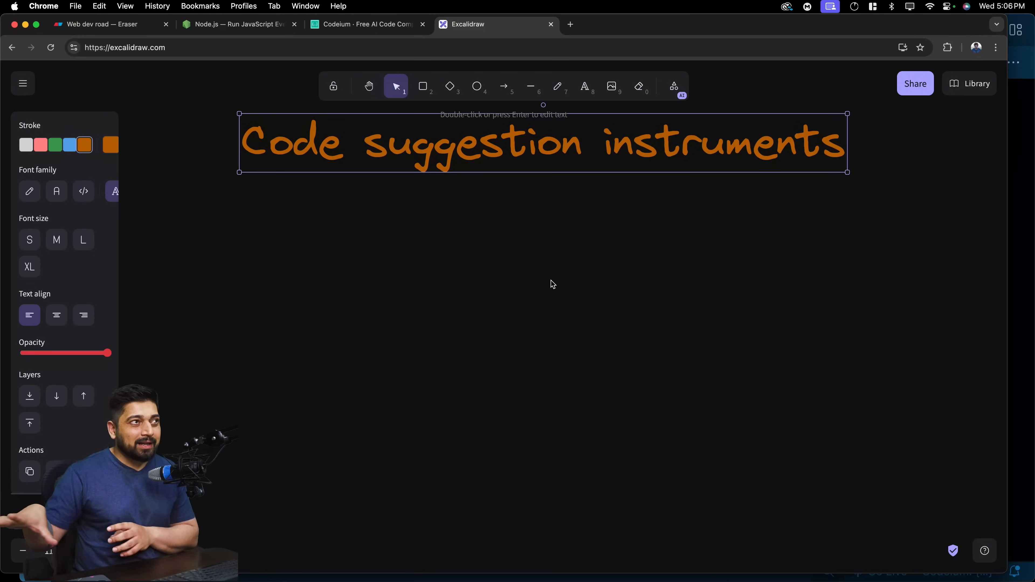
{"action": "left_click", "coordinate": [697, 261]}
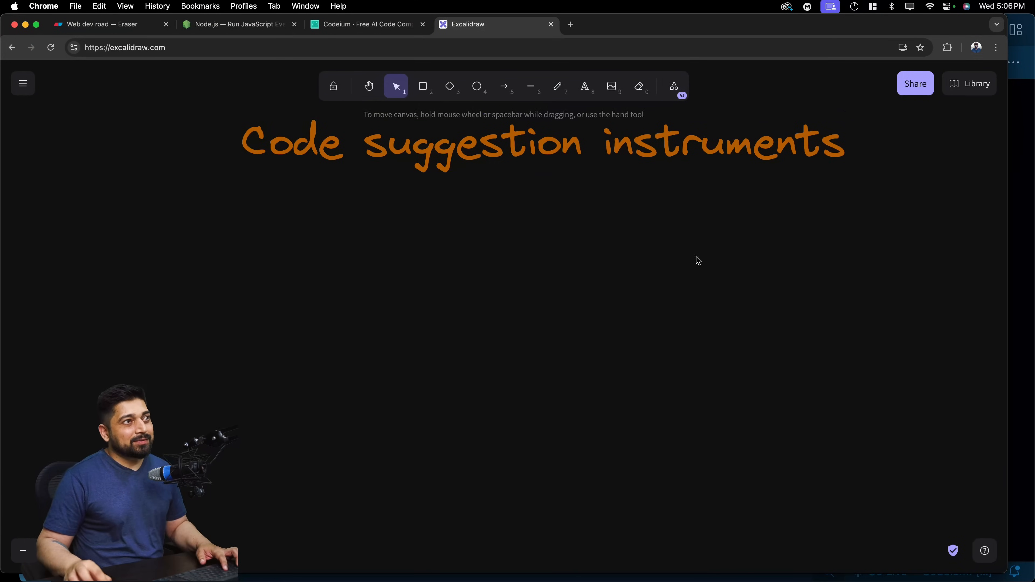
{"action": "mouse_move", "coordinate": [287, 233]}
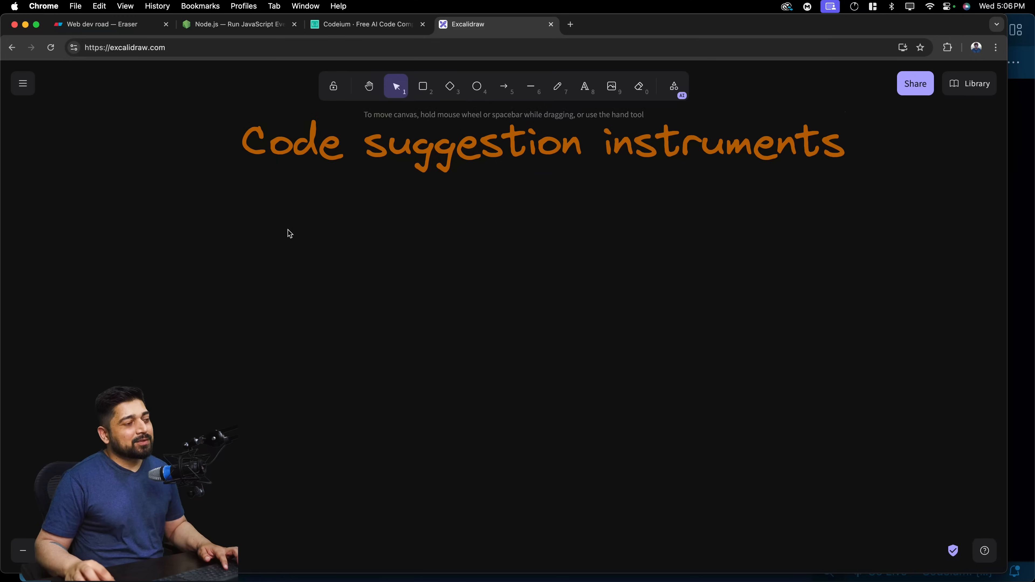
{"action": "mouse_move", "coordinate": [285, 217]}
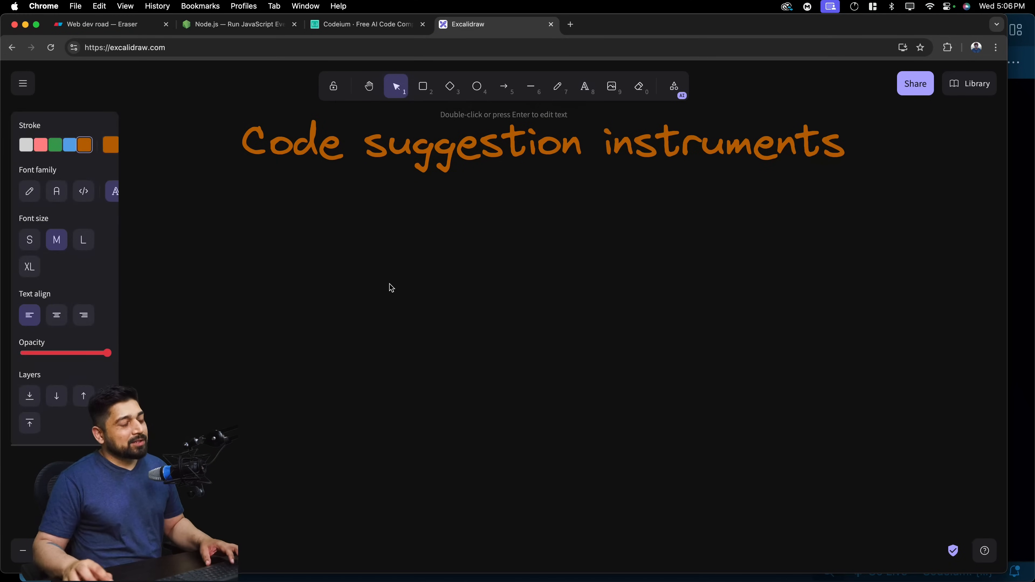
Step: Label the left column 'suggestions' and retype the copied label on the right as 'Fancy'
{"action": "type", "text": "suggestions"}
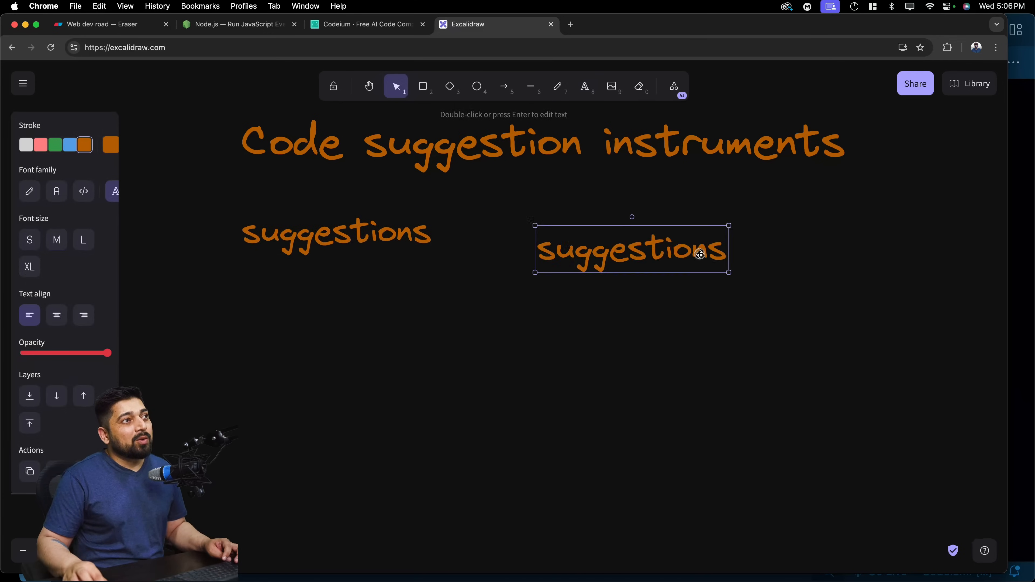
{"action": "double_click", "coordinate": [631, 249]}
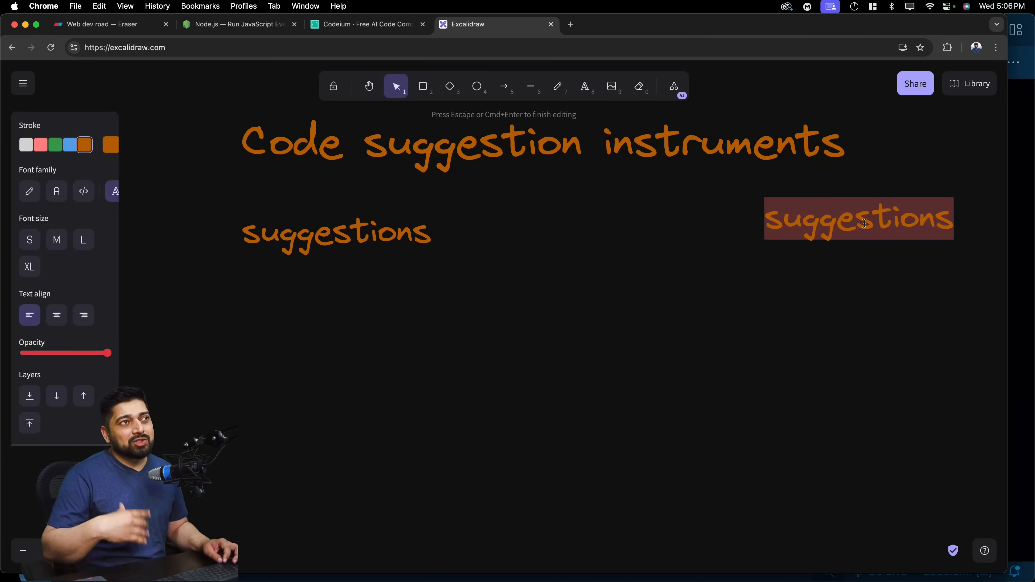
{"action": "type", "text": "Fancy"}
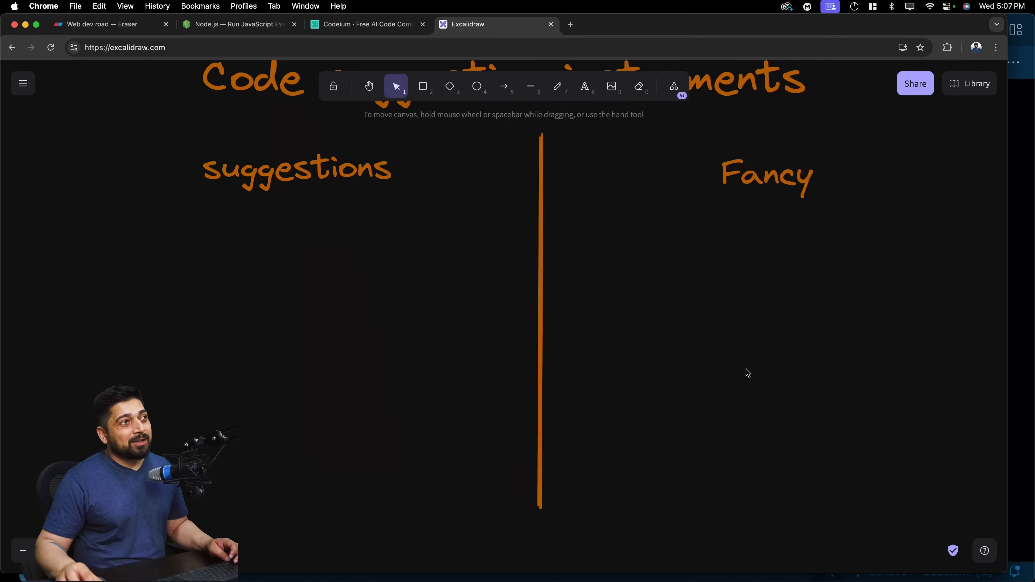
{"action": "mouse_move", "coordinate": [298, 206]}
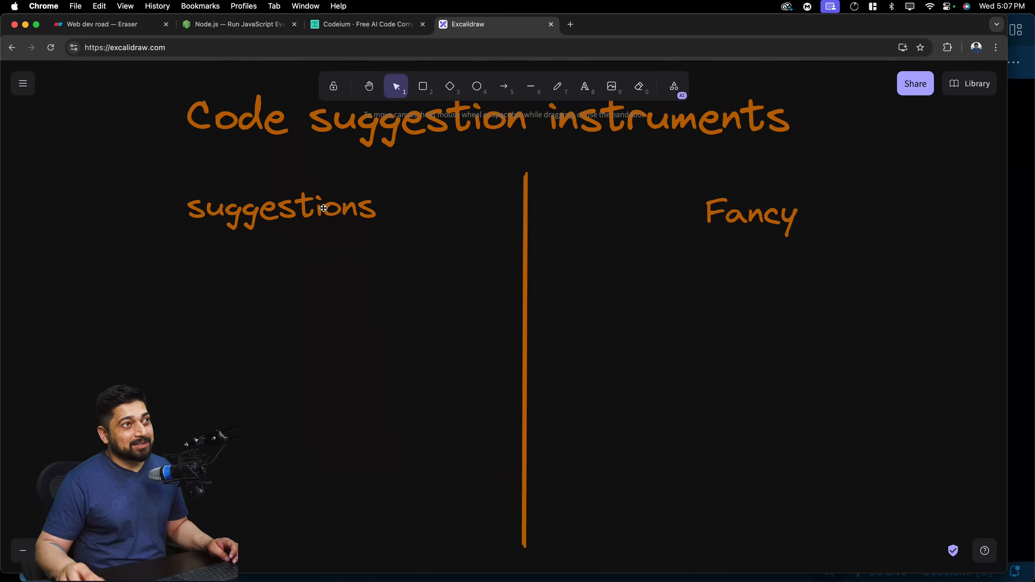
Step: Duplicate the Fancy label and retype the copy as 'beginners/ non-coder'
{"action": "left_click", "coordinate": [525, 226]}
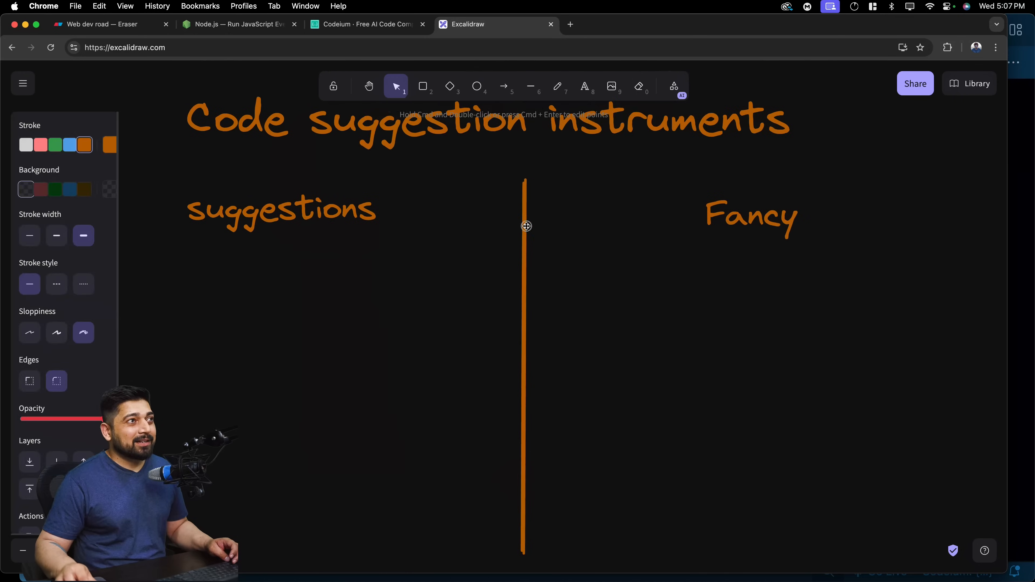
{"action": "left_click", "coordinate": [525, 227]}
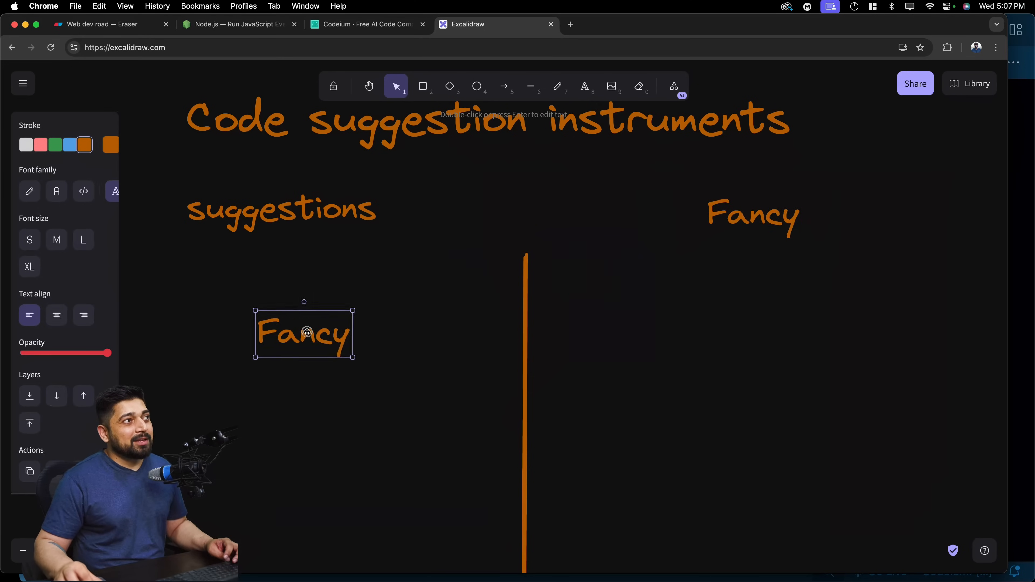
{"action": "double_click", "coordinate": [304, 333]}
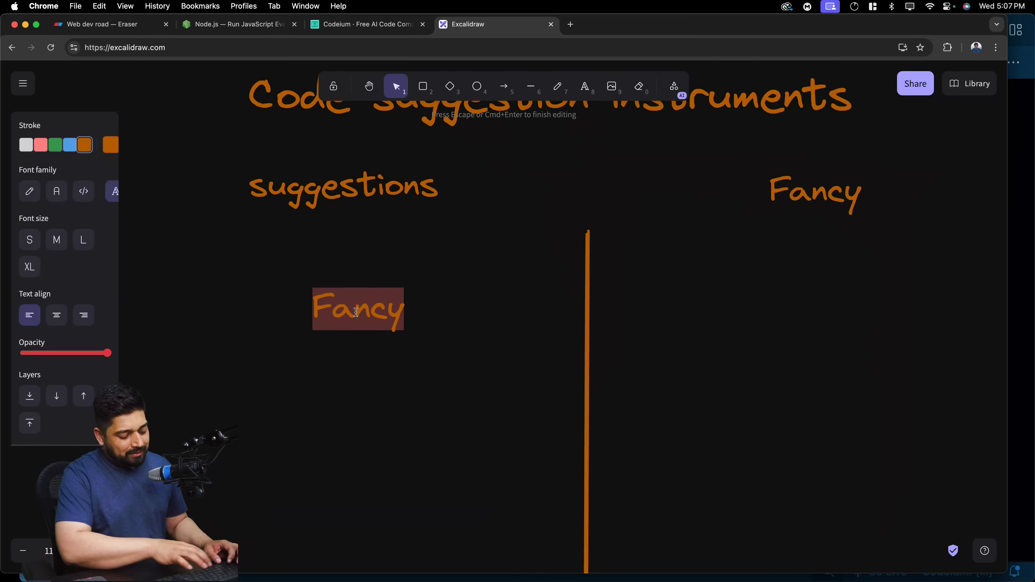
{"action": "type", "text": "begi"}
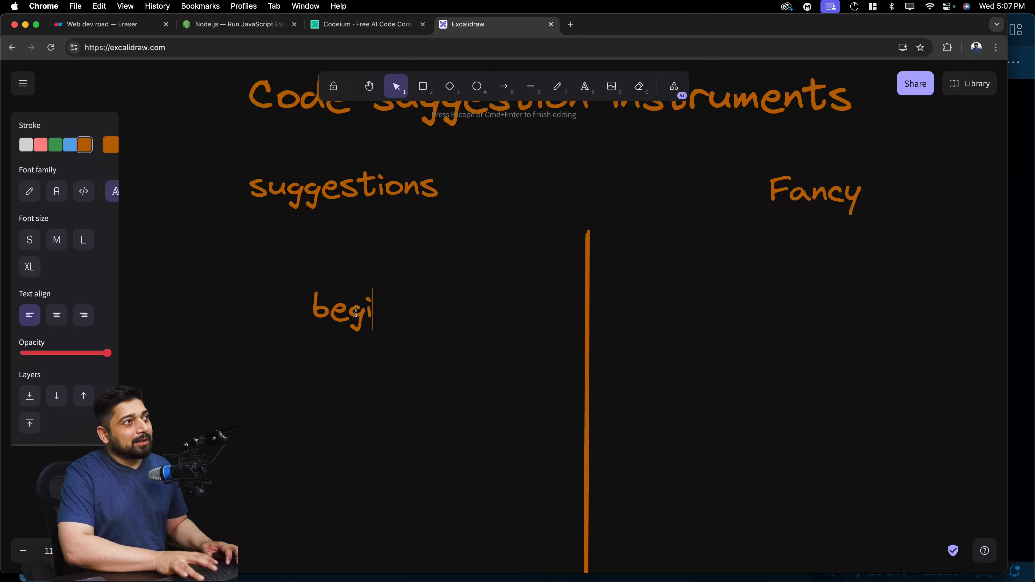
{"action": "type", "text": "nners"}
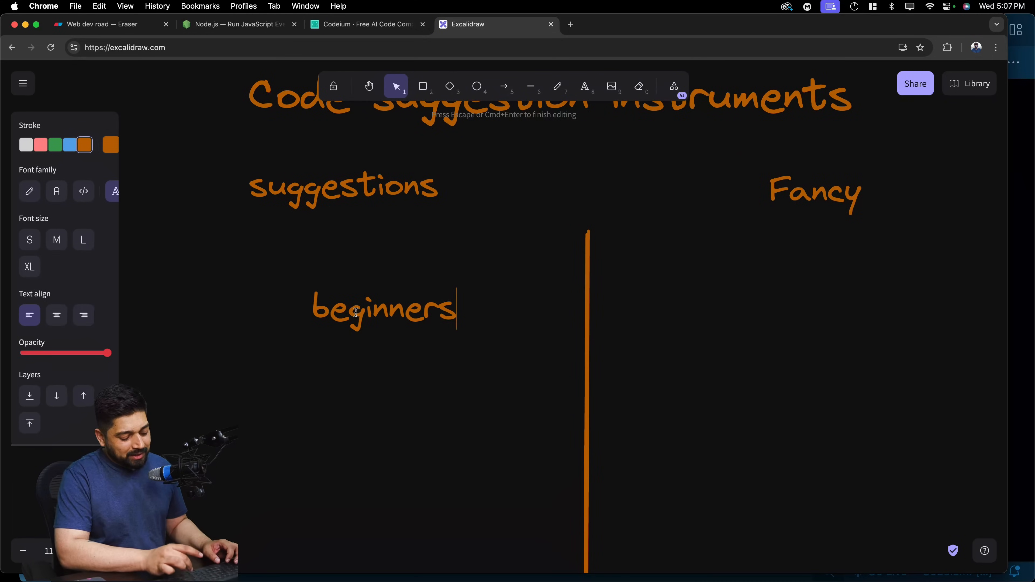
{"action": "type", "text": "/ non-coder"}
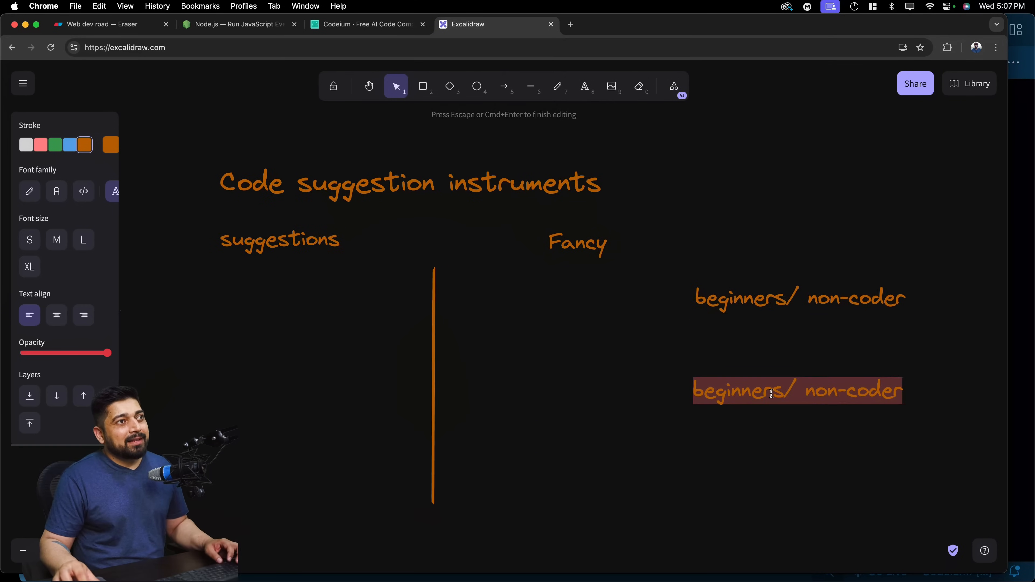
Step: Add a second label reading 'intermediate/pro' beneath it
{"action": "type", "text": "interme"}
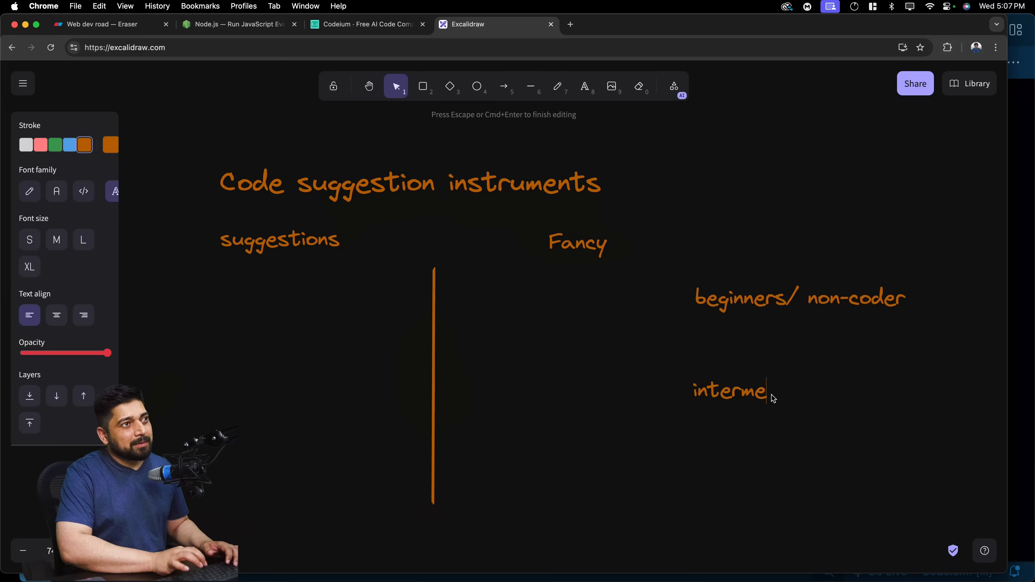
{"action": "type", "text": "diat"}
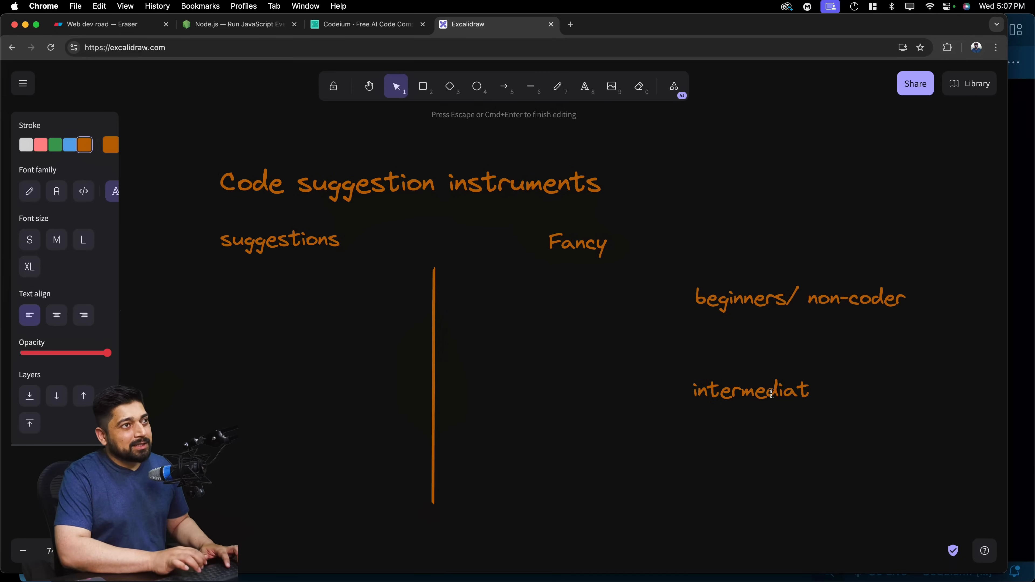
{"action": "type", "text": "e"}
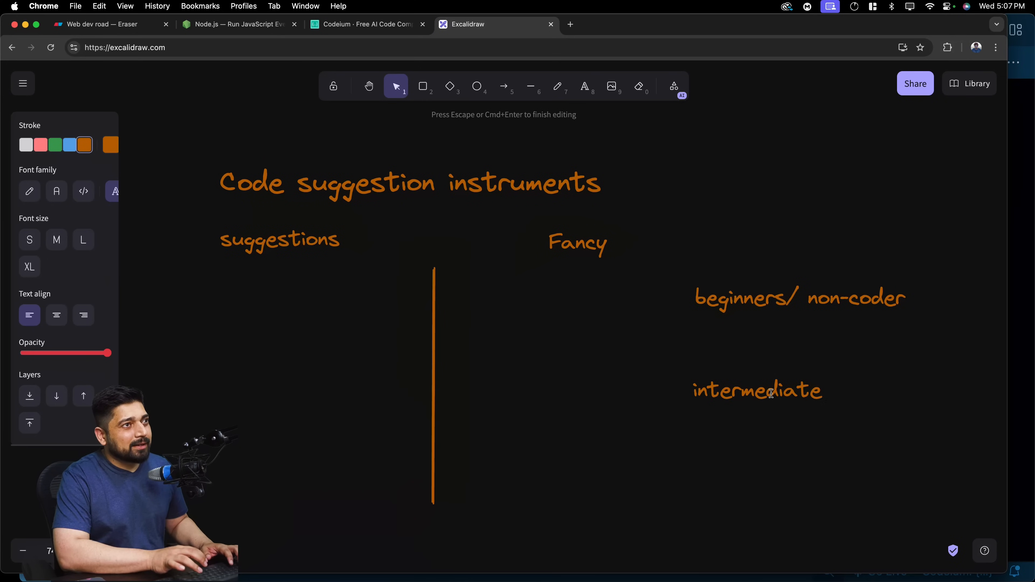
{"action": "type", "text": "/"}
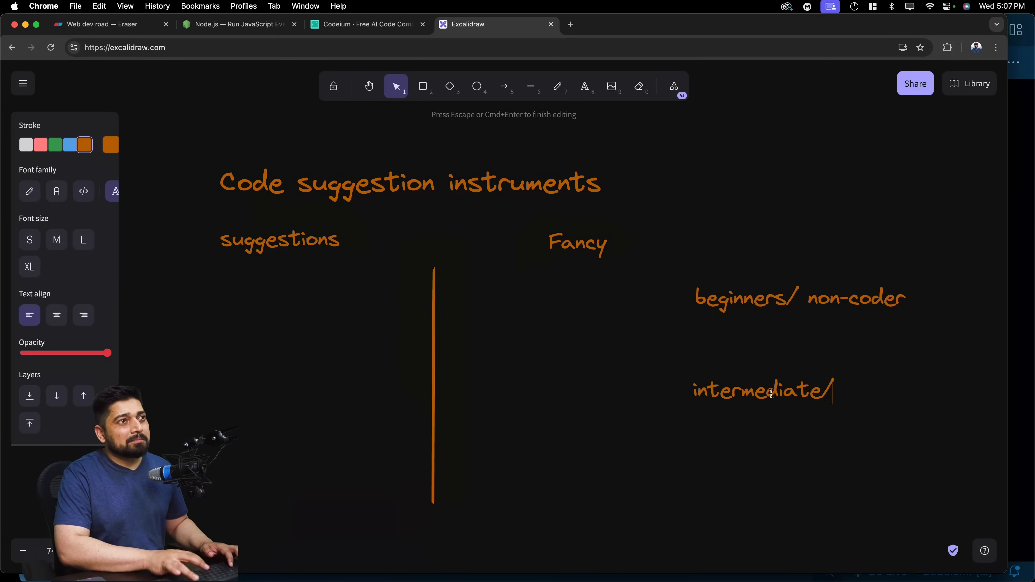
{"action": "type", "text": "pro"}
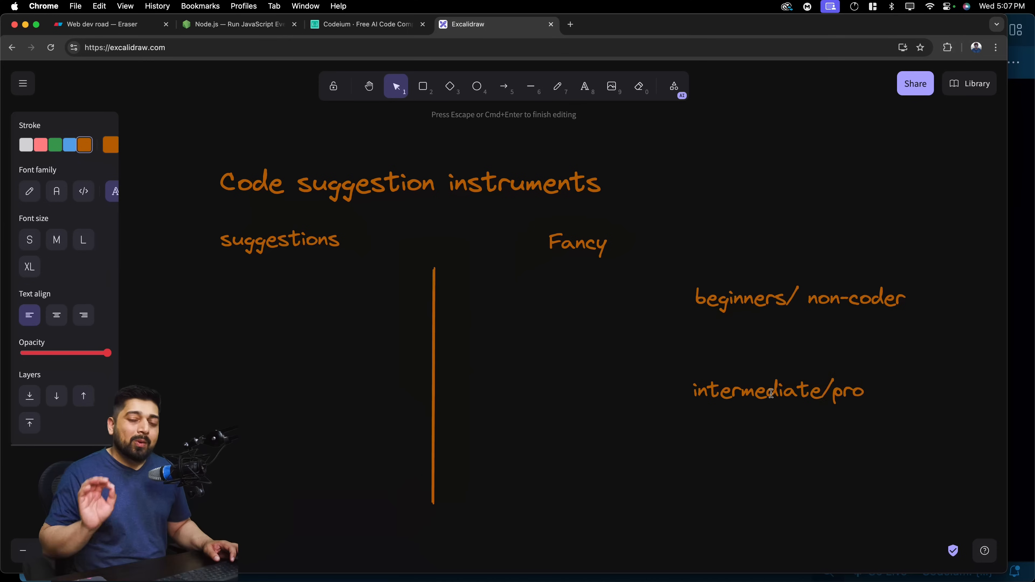
{"action": "scroll", "scroll_direction": "up", "scroll_amount": 3}
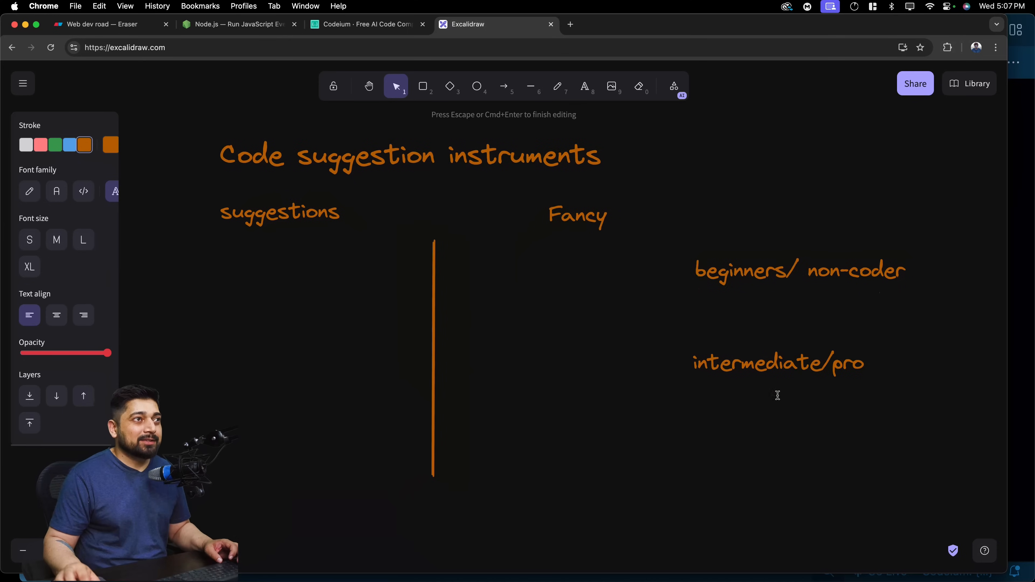
Step: Place 'intermediate/pro' under suggestions, 'beginners/ non-coder' under Fancy, and clear the selection
{"action": "left_click", "coordinate": [799, 270]}
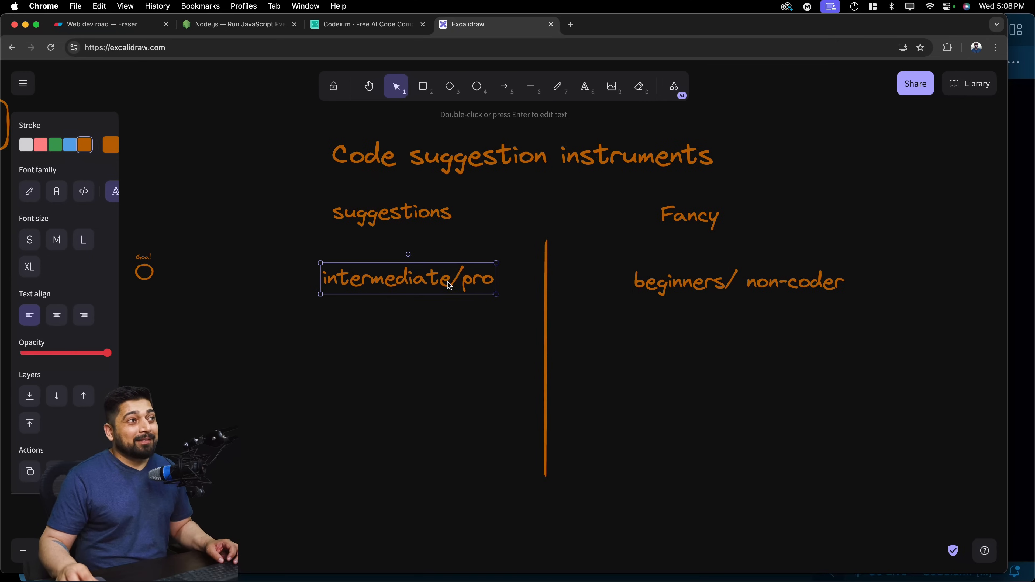
{"action": "mouse_move", "coordinate": [455, 320]}
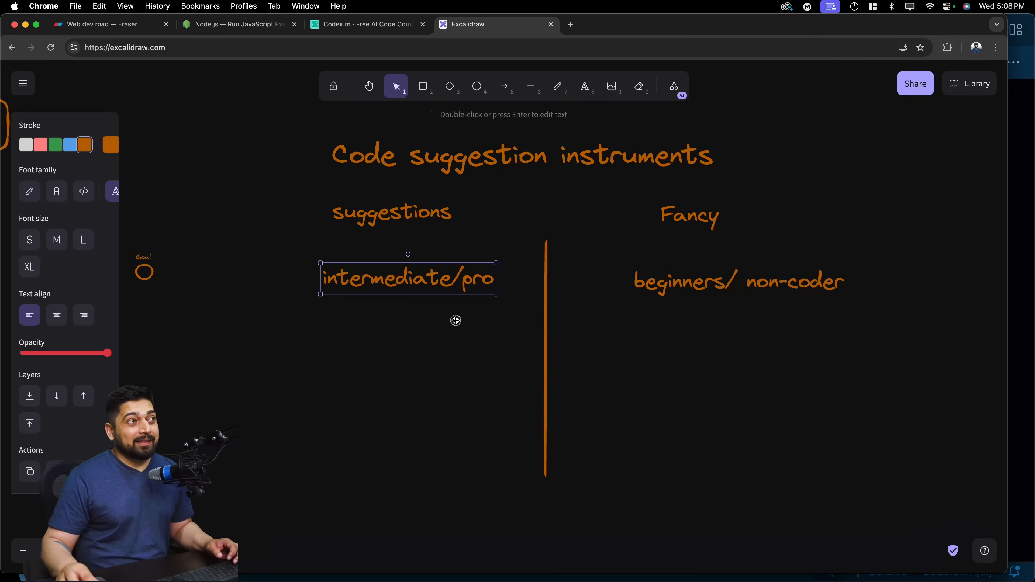
{"action": "left_click", "coordinate": [455, 325]}
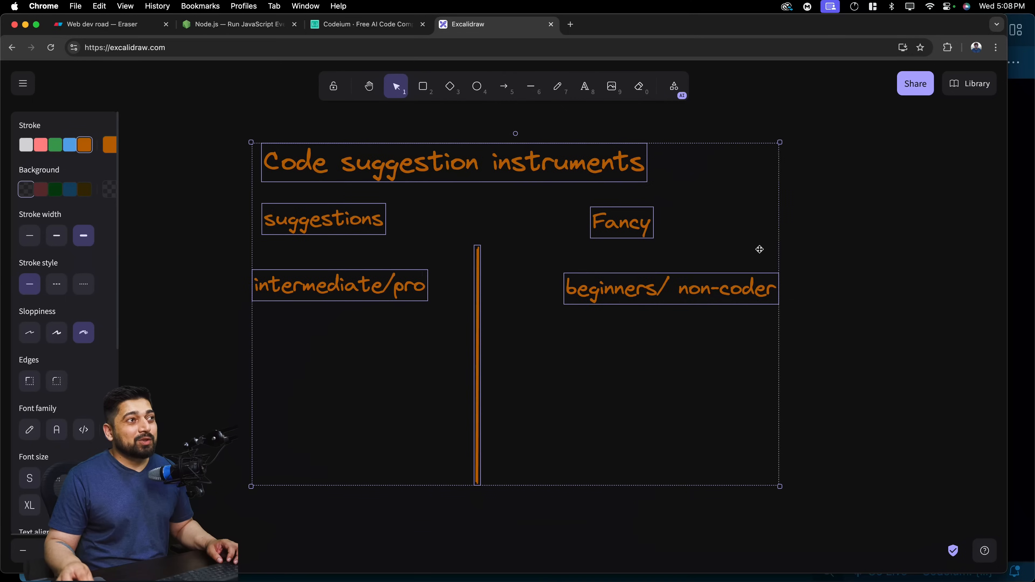
{"action": "left_click", "coordinate": [823, 321]}
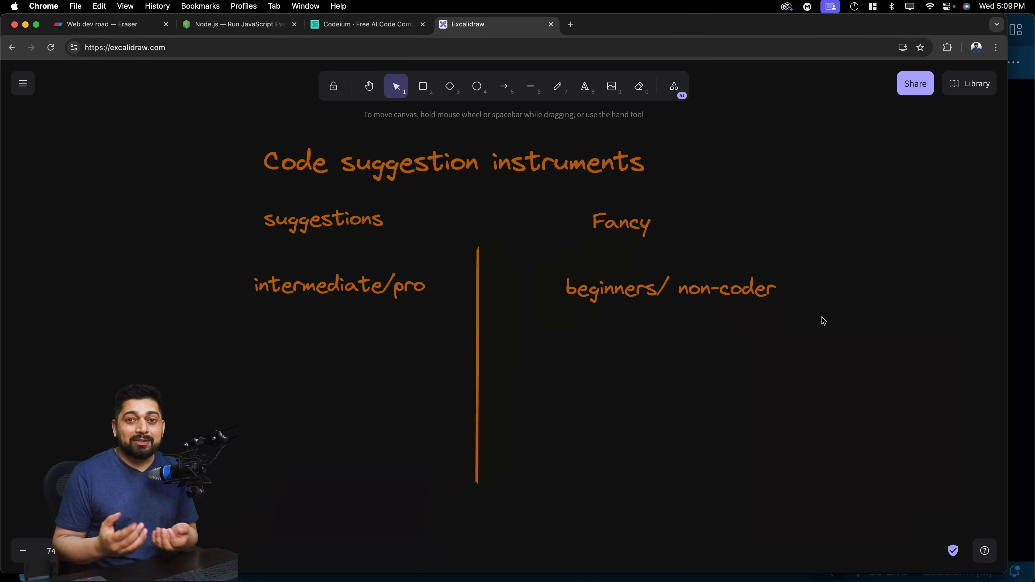
{"action": "scroll", "scroll_direction": "up", "scroll_amount": 3}
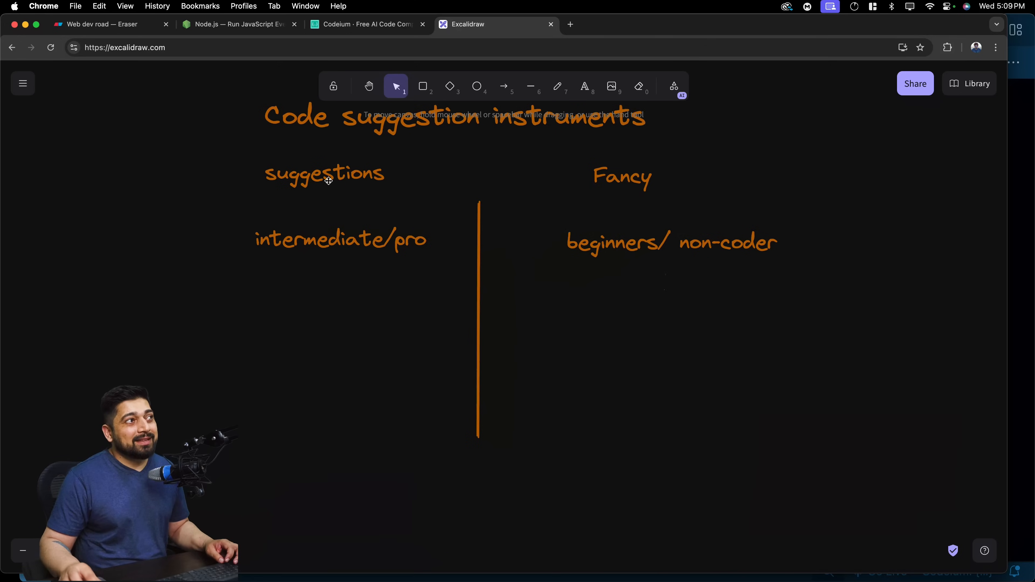
{"action": "mouse_move", "coordinate": [633, 191]}
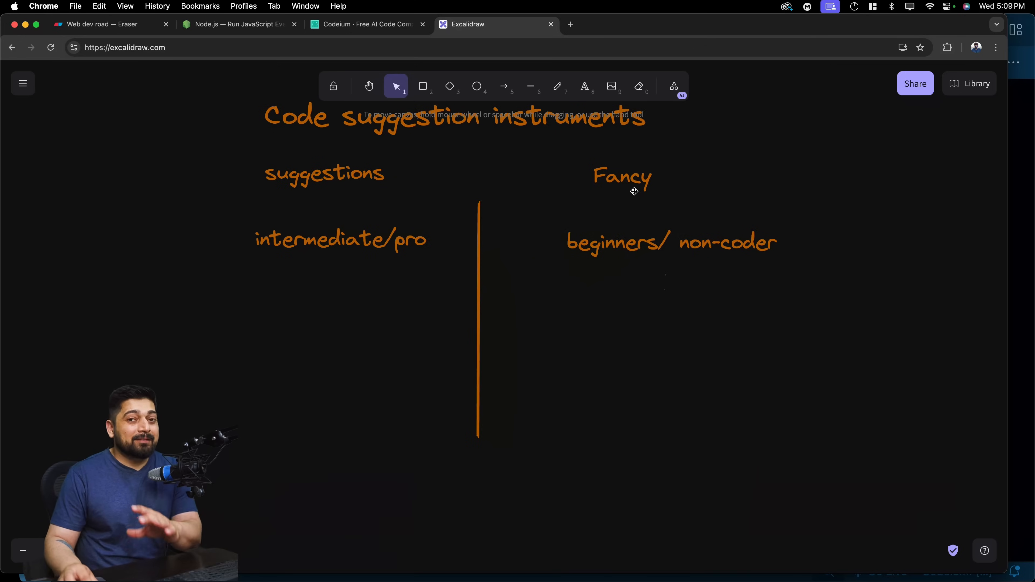
{"action": "mouse_move", "coordinate": [705, 228]}
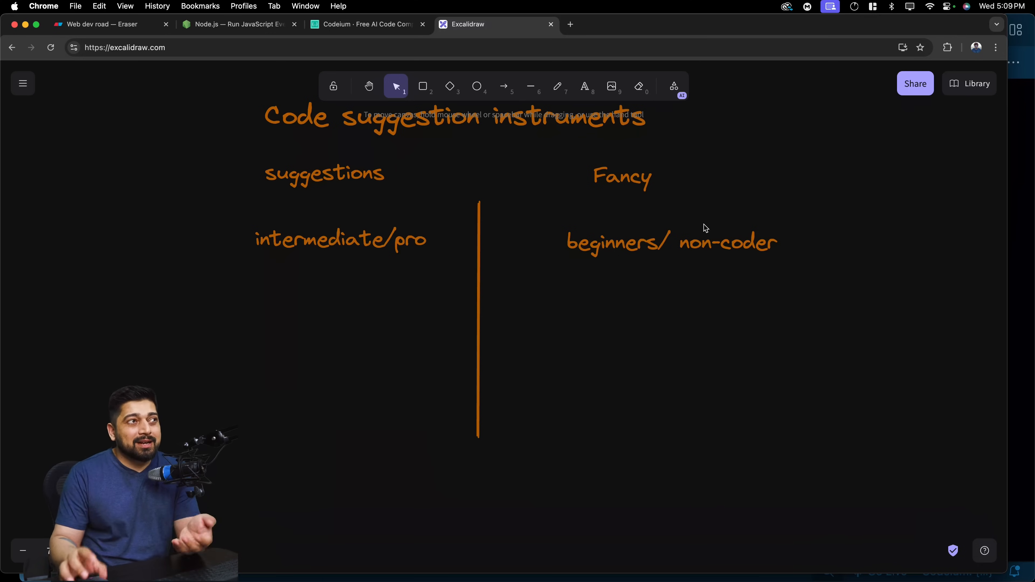
{"action": "mouse_move", "coordinate": [329, 243]}
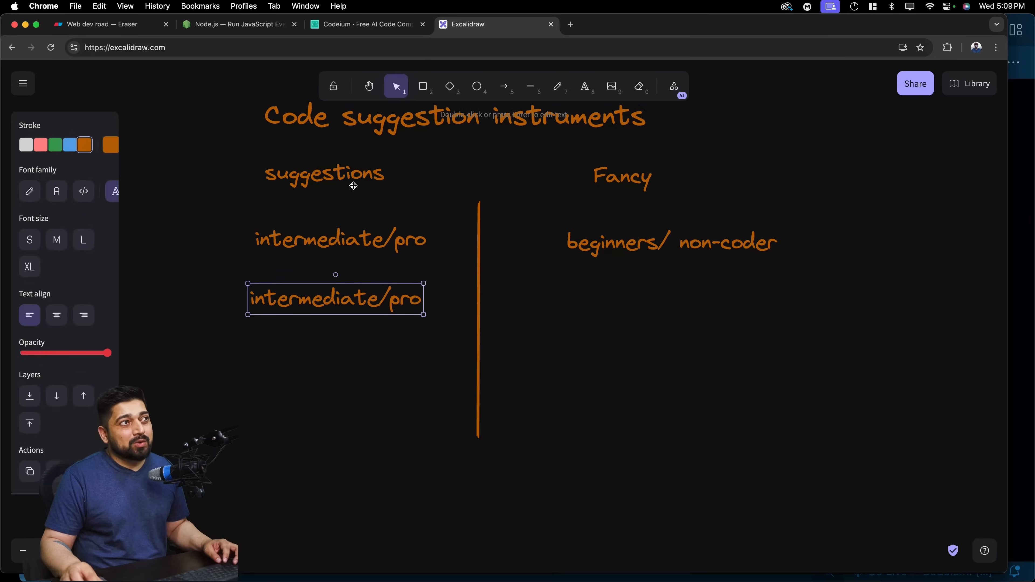
{"action": "mouse_move", "coordinate": [634, 244]}
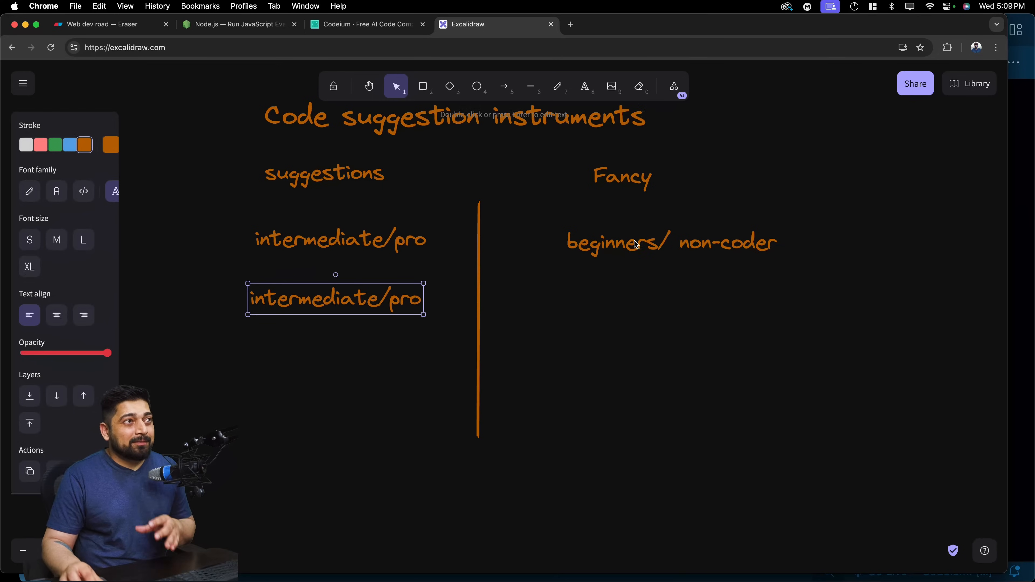
{"action": "mouse_move", "coordinate": [655, 245]}
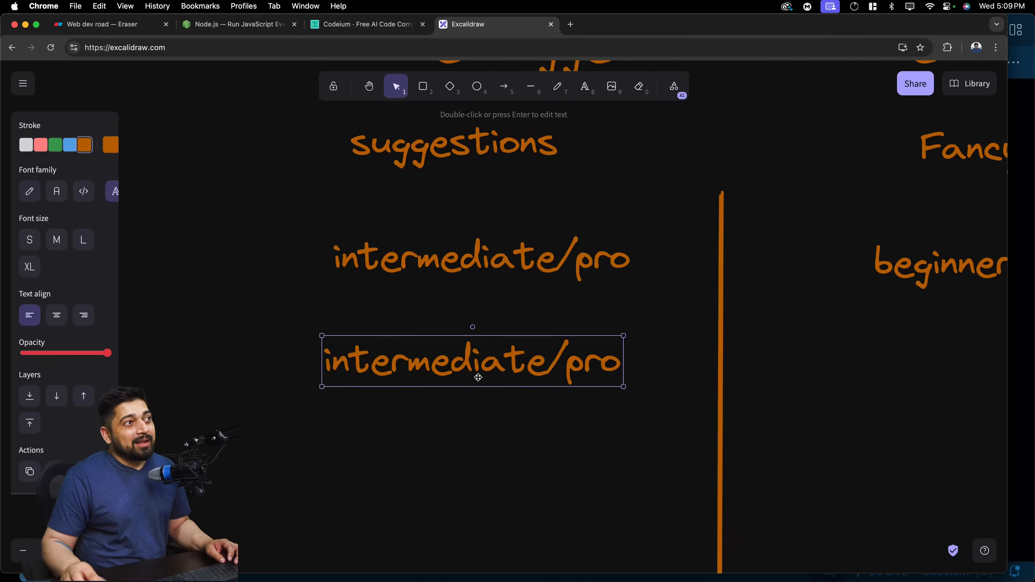
{"action": "double_click", "coordinate": [471, 361]}
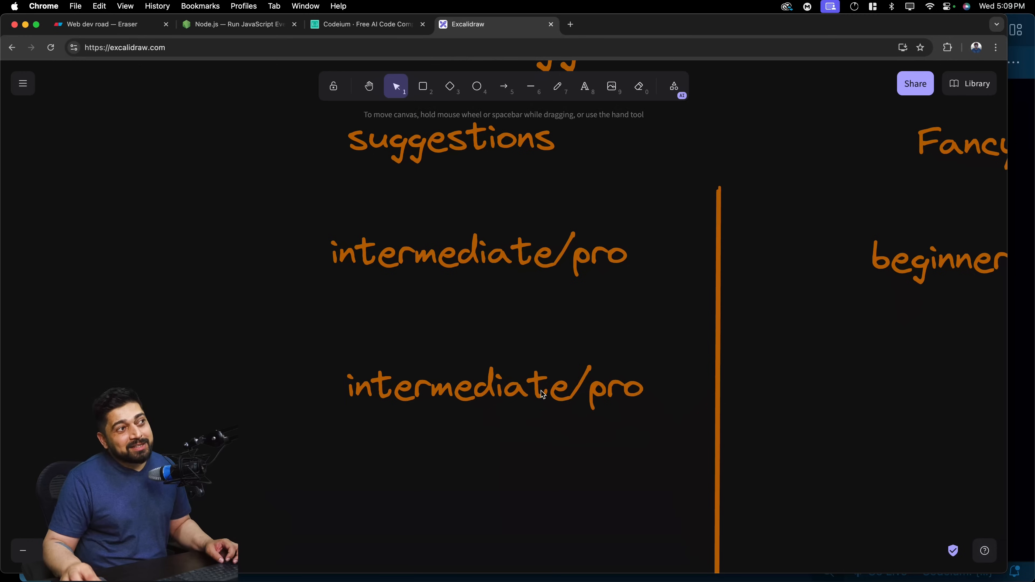
{"action": "left_click", "coordinate": [494, 388]}
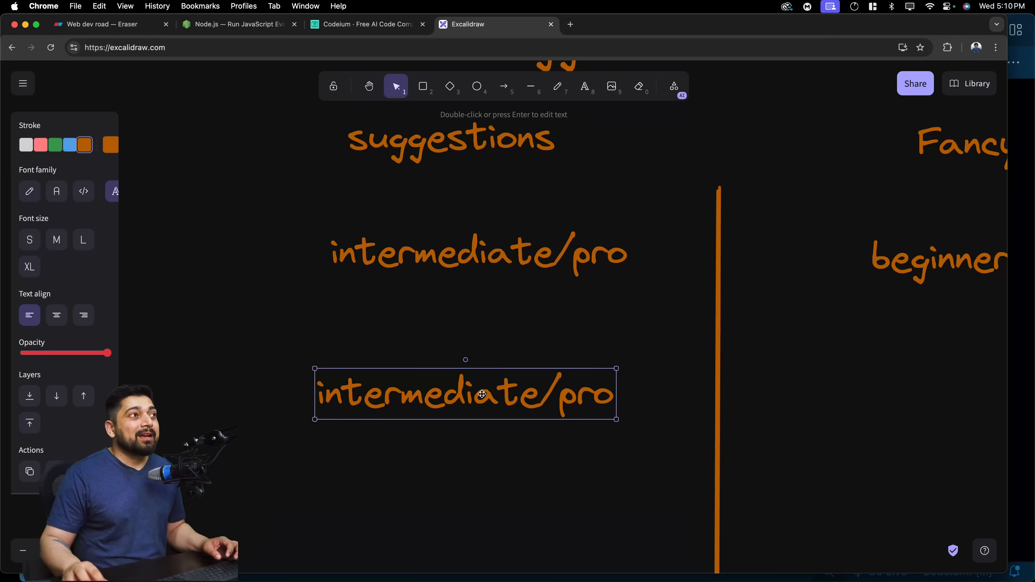
{"action": "scroll", "scroll_direction": "down", "scroll_amount": 3}
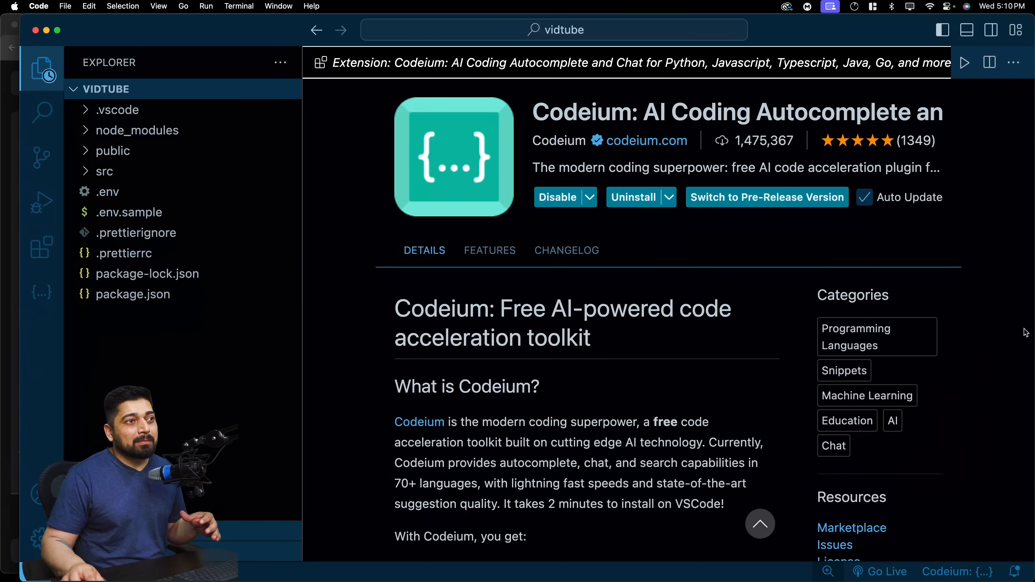
{"action": "mouse_move", "coordinate": [488, 228]}
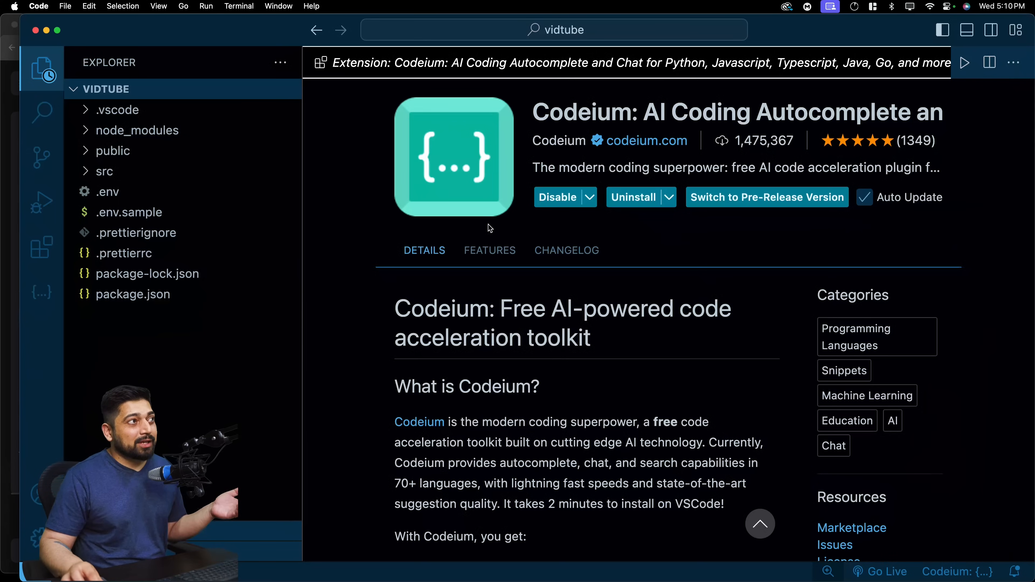
{"action": "mouse_move", "coordinate": [393, 191]}
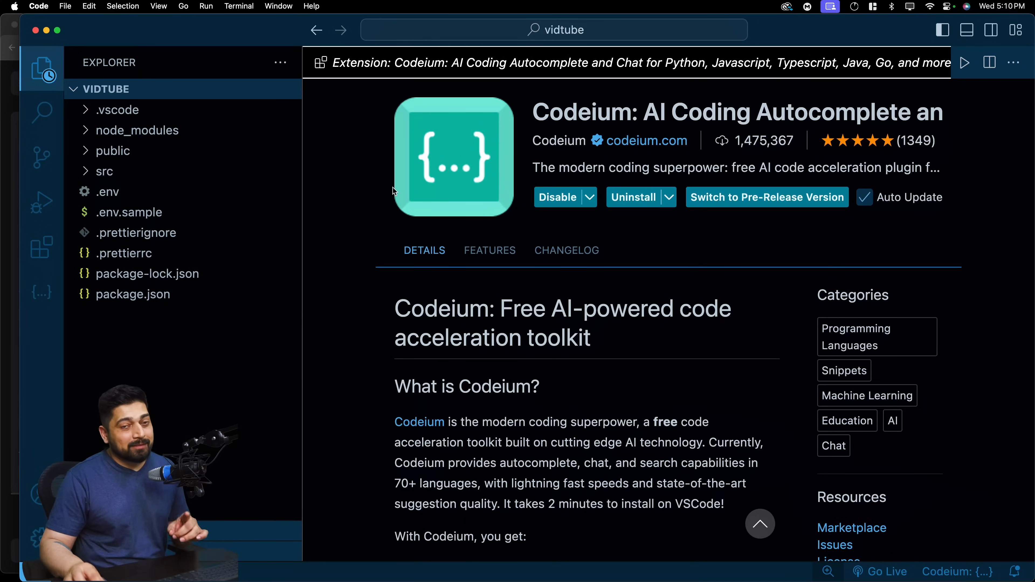
Step: Open user.controllers.js from the src/controllers folder in the Explorer
{"action": "left_click", "coordinate": [103, 171]}
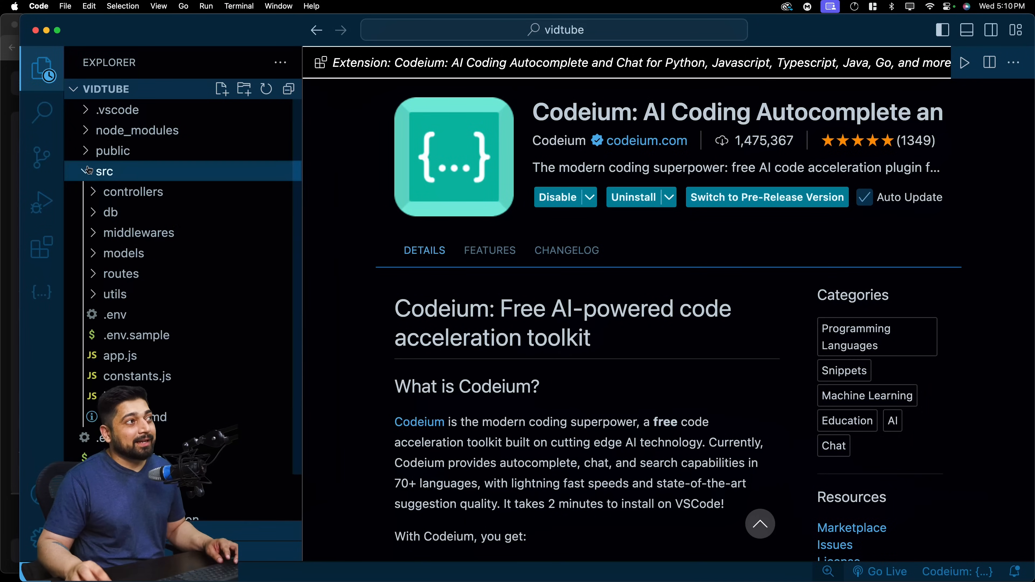
{"action": "scroll", "scroll_direction": "down", "scroll_amount": 3}
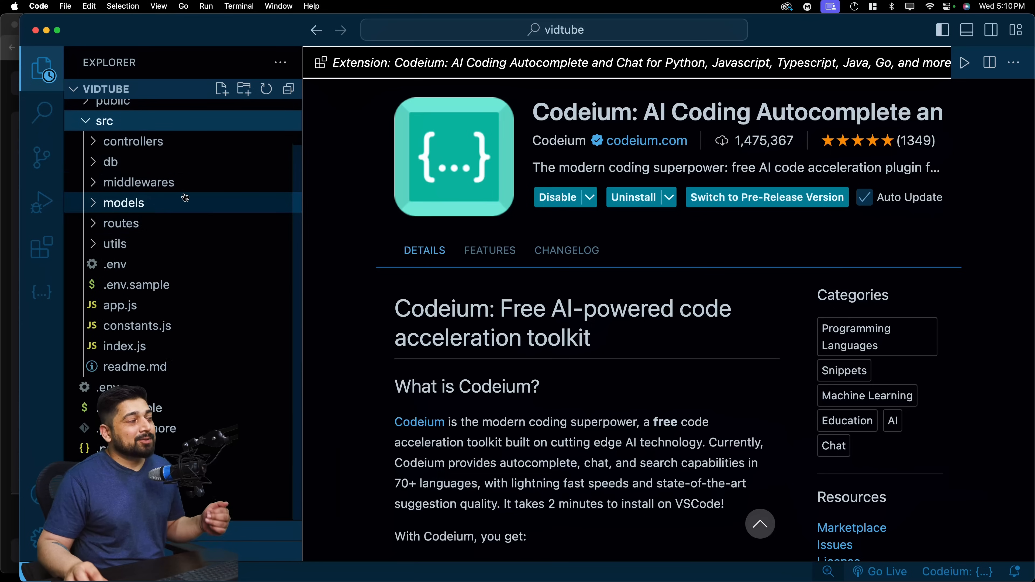
{"action": "left_click", "coordinate": [132, 141]}
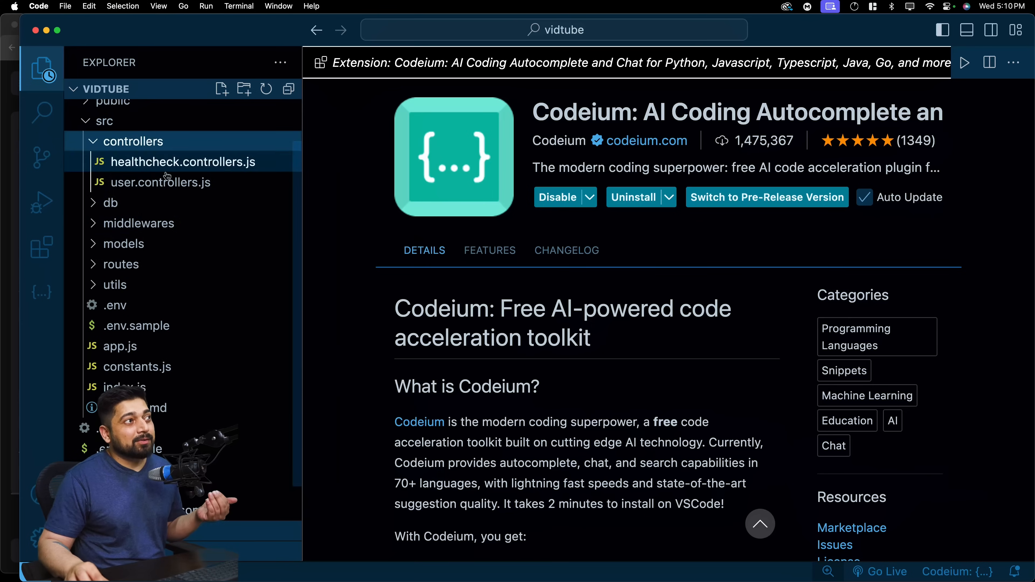
{"action": "left_click", "coordinate": [160, 182]}
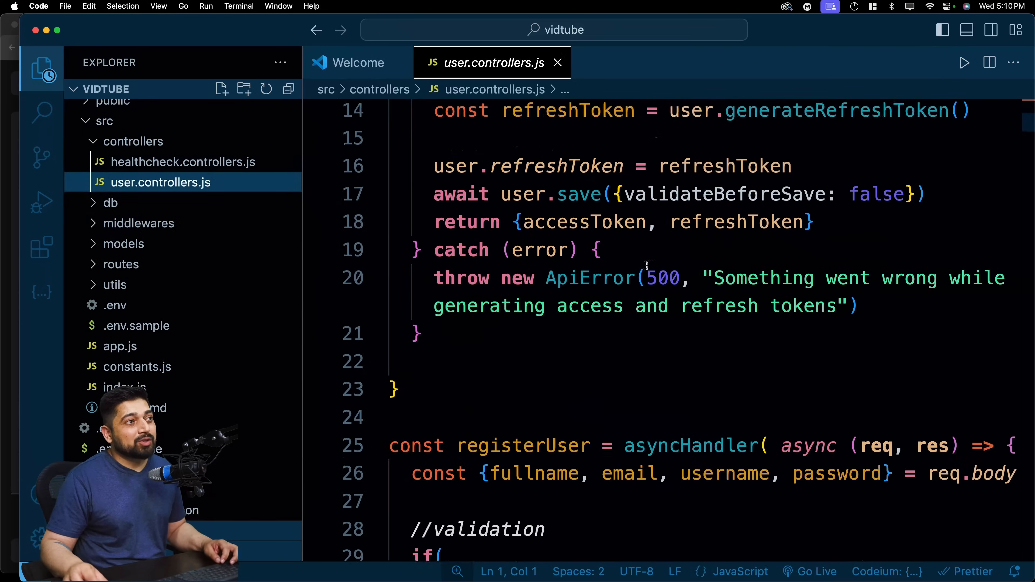
Step: Scroll through the registerUser validation and avatar upload code
{"action": "scroll", "scroll_direction": "up", "scroll_amount": 3}
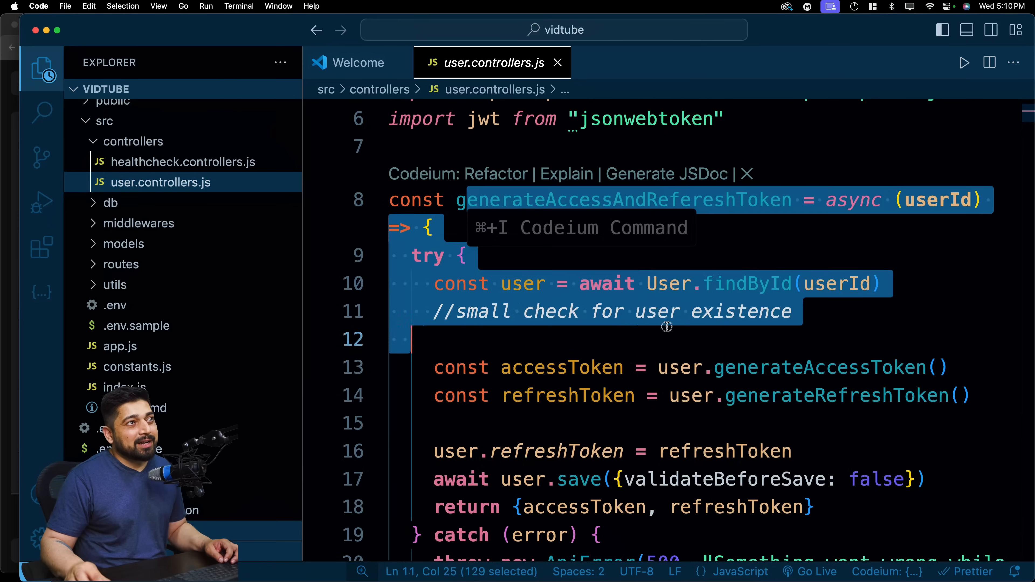
{"action": "scroll", "scroll_direction": "down", "scroll_amount": 3}
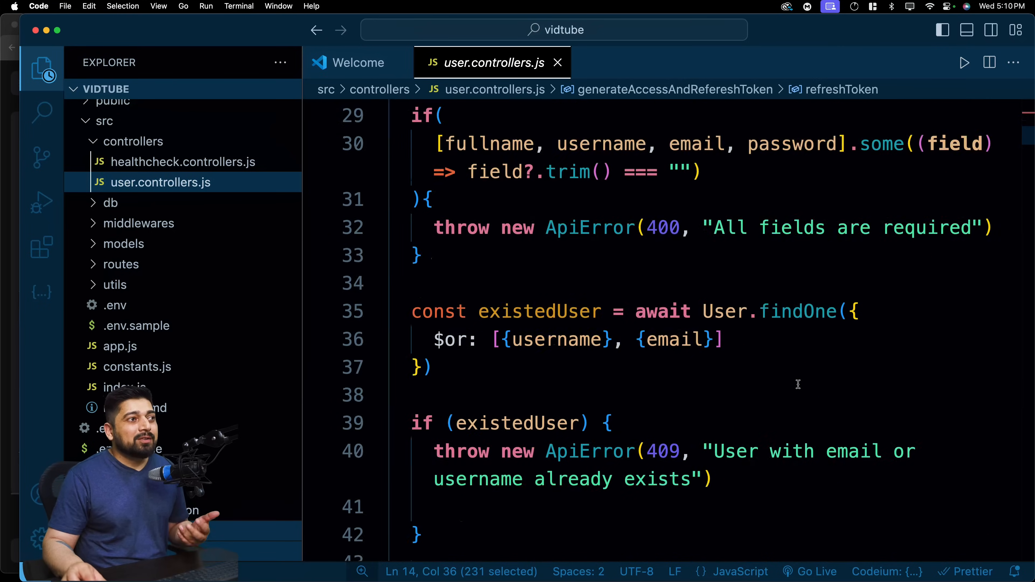
{"action": "scroll", "scroll_direction": "down", "scroll_amount": 3}
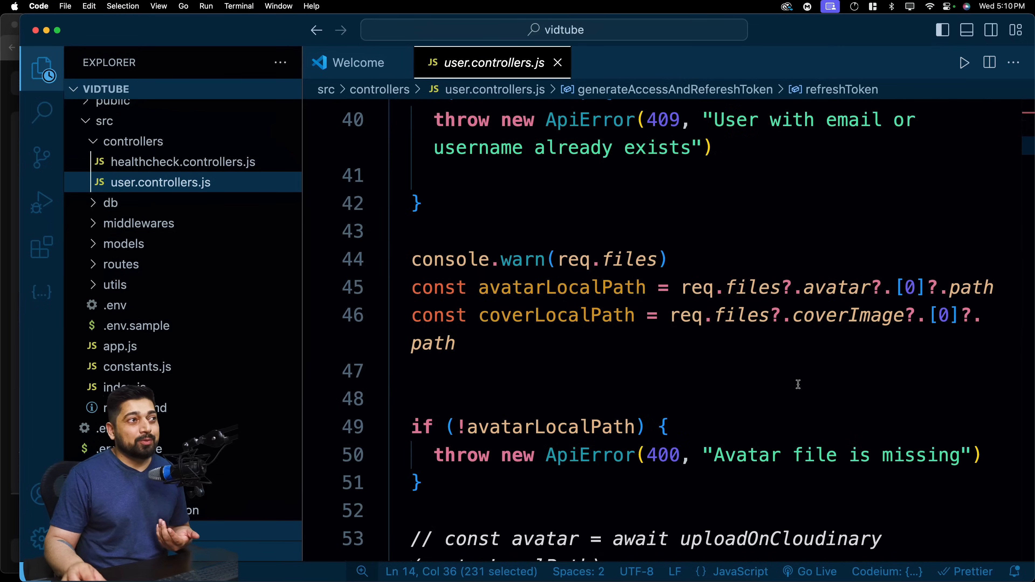
{"action": "scroll", "scroll_direction": "down", "scroll_amount": 3}
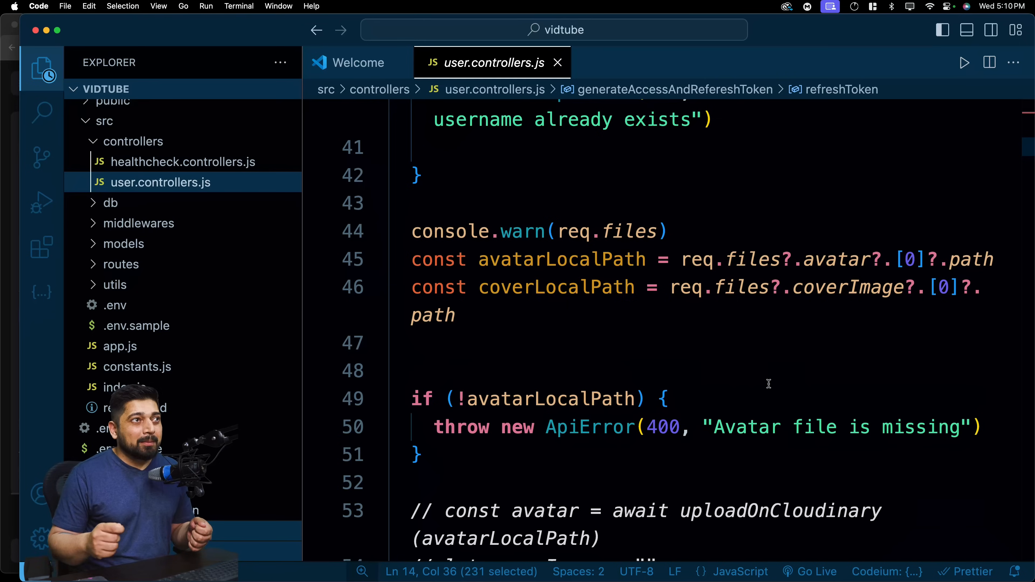
{"action": "mouse_move", "coordinate": [742, 288]}
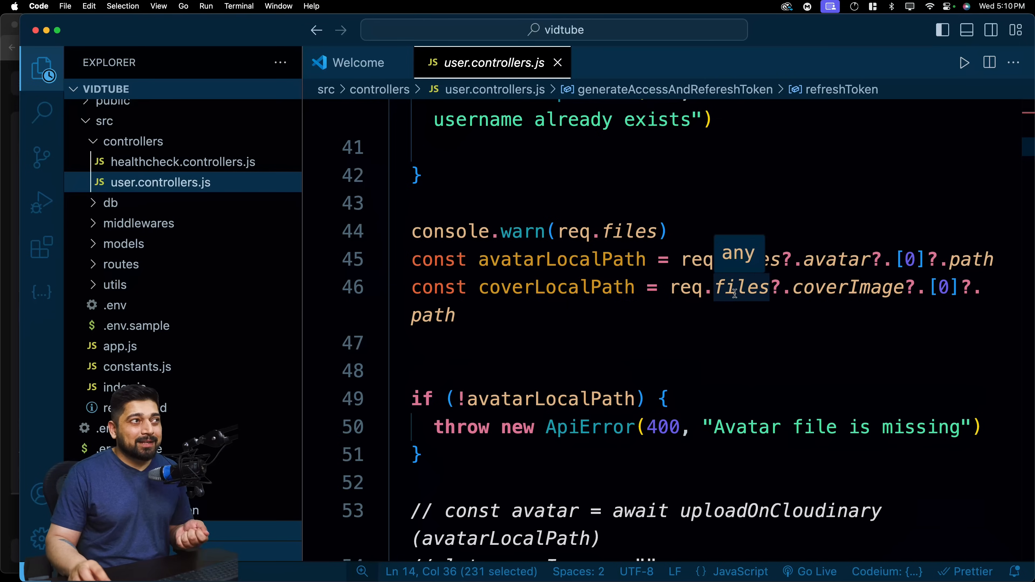
{"action": "mouse_move", "coordinate": [833, 364]}
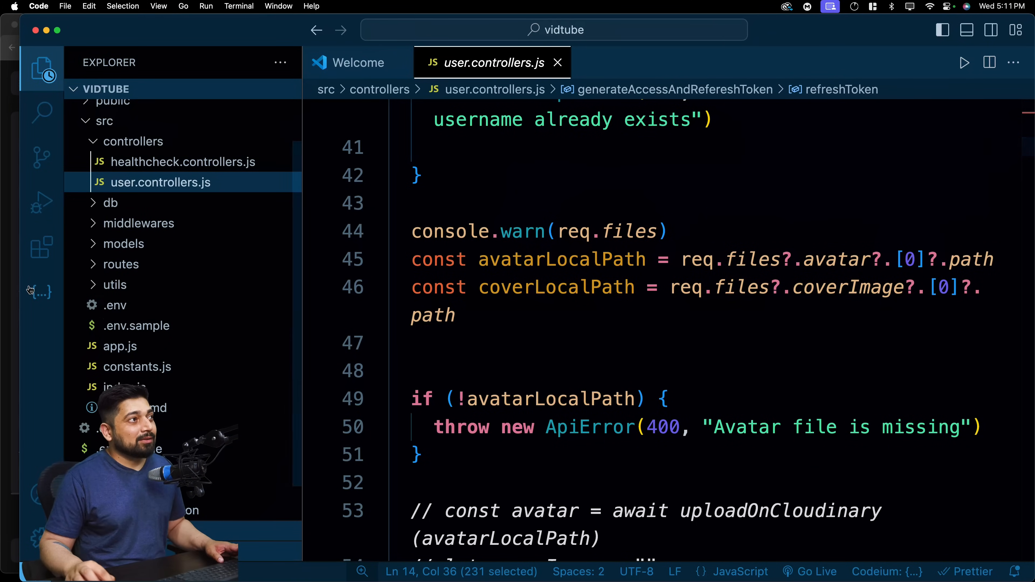
Step: Show the Codeium panel, glance at its Settings, return to Chat, then leave for the Explorer
{"action": "left_click", "coordinate": [41, 292]}
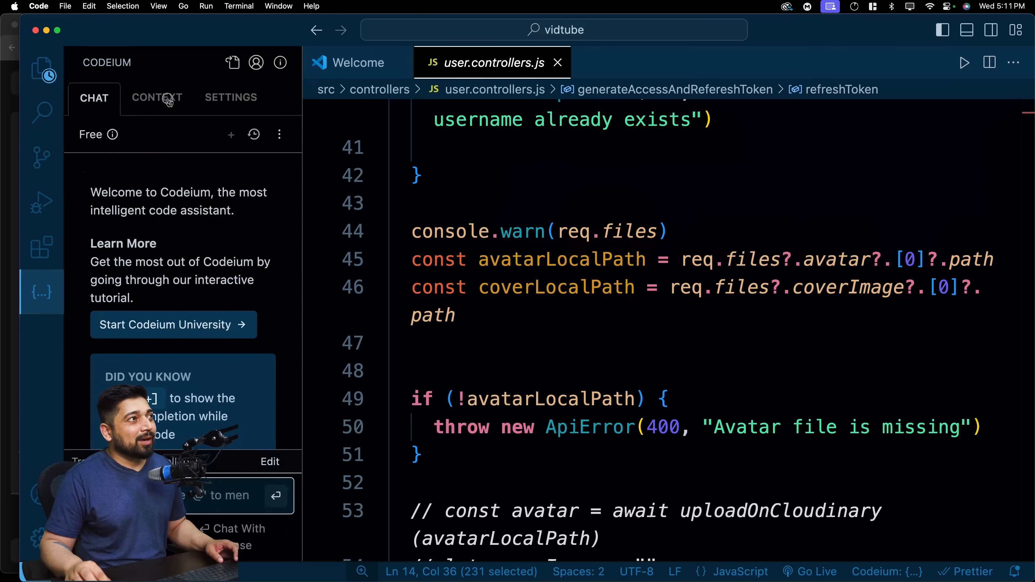
{"action": "left_click", "coordinate": [230, 97]}
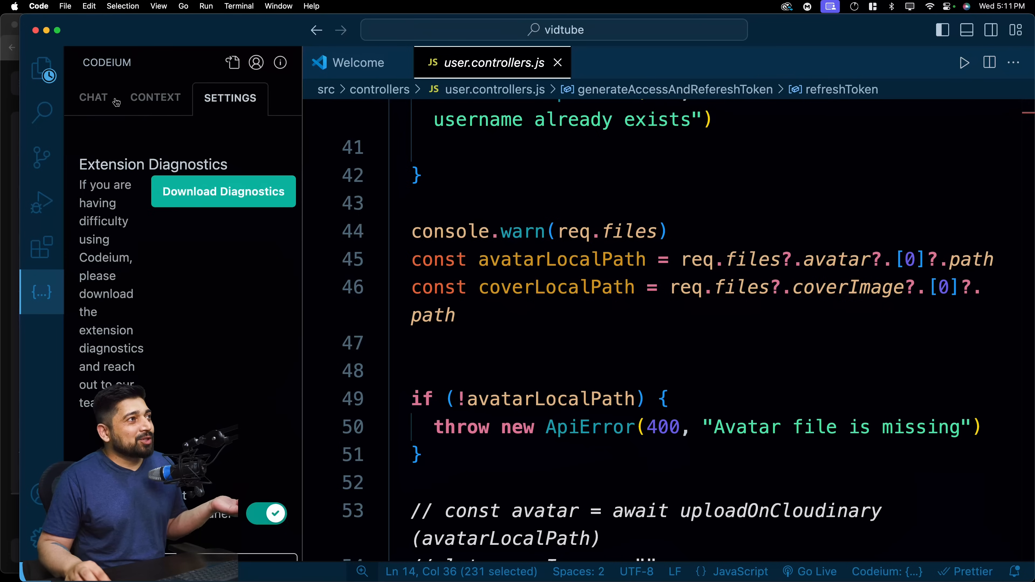
{"action": "left_click", "coordinate": [93, 97]}
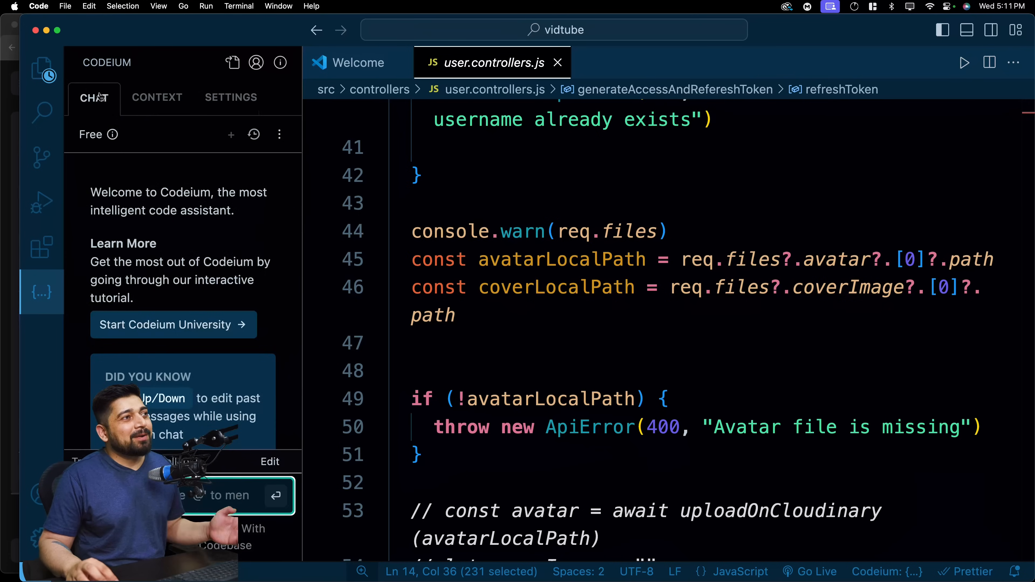
{"action": "left_click", "coordinate": [41, 69]}
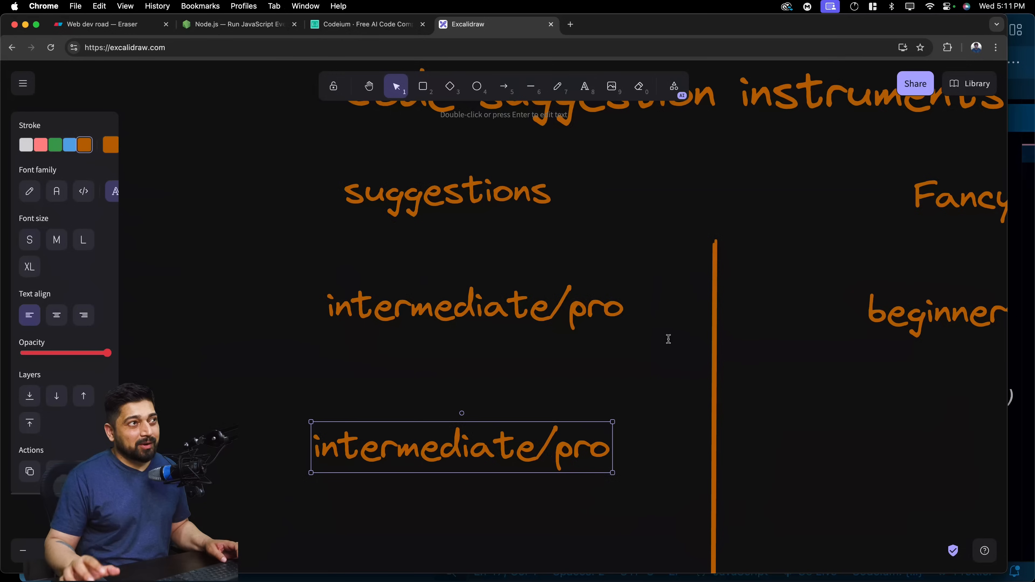
Step: Browse the Codeium Plans & Pricing page with its Individual, Teams and Enterprise tiers
{"action": "left_click", "coordinate": [368, 24]}
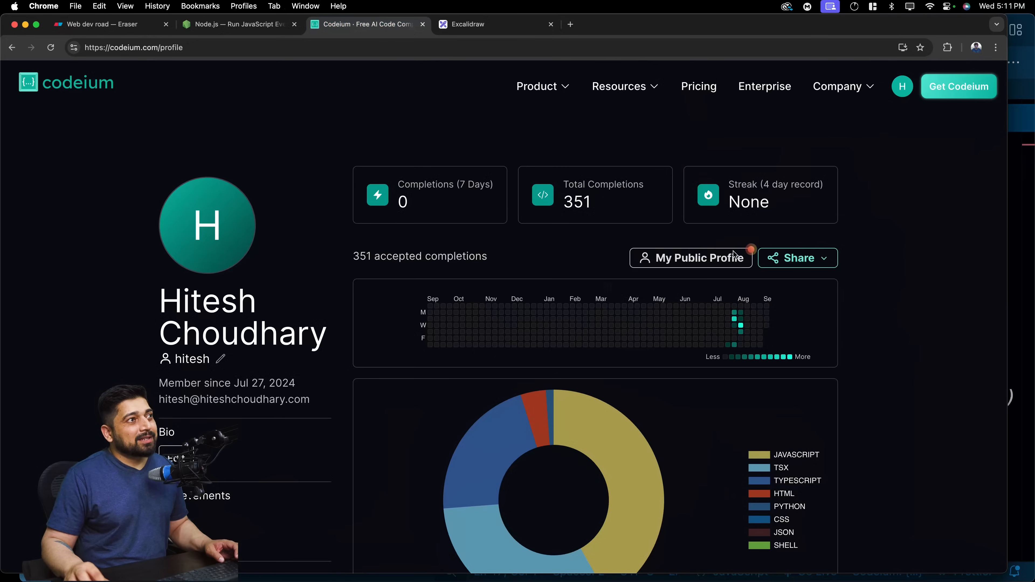
{"action": "mouse_move", "coordinate": [694, 118]}
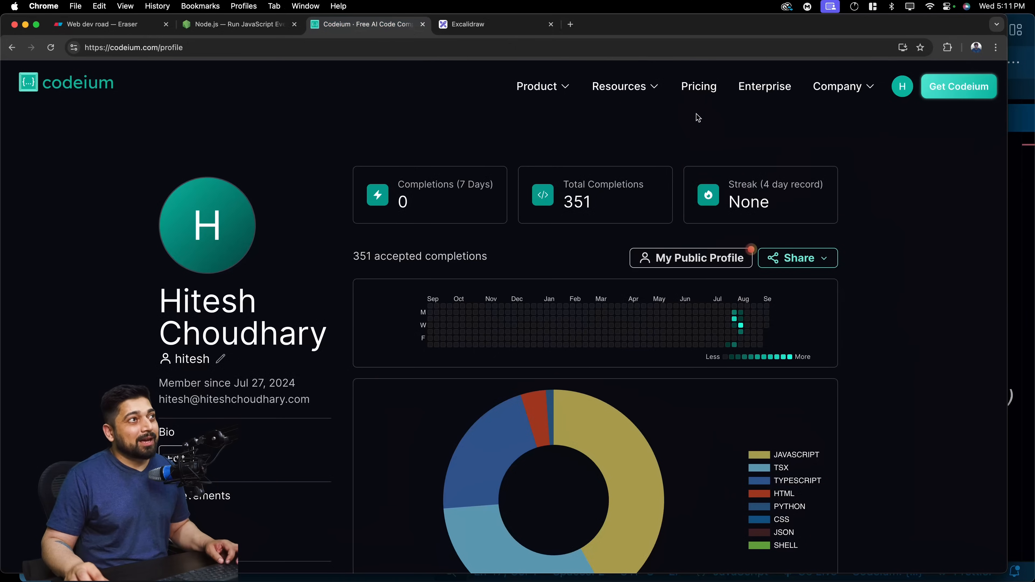
{"action": "left_click", "coordinate": [698, 85]}
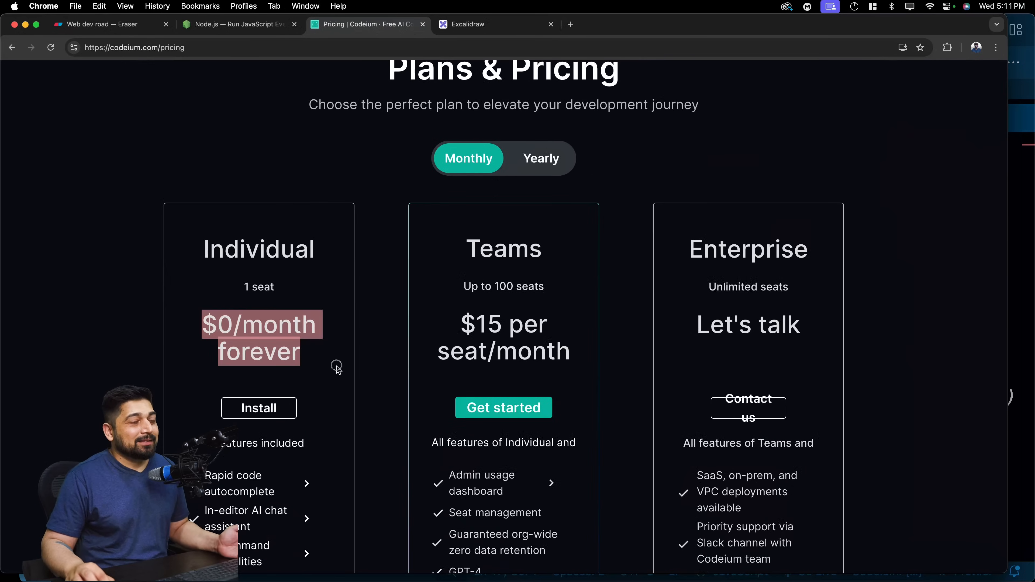
{"action": "scroll", "scroll_direction": "down", "scroll_amount": 3}
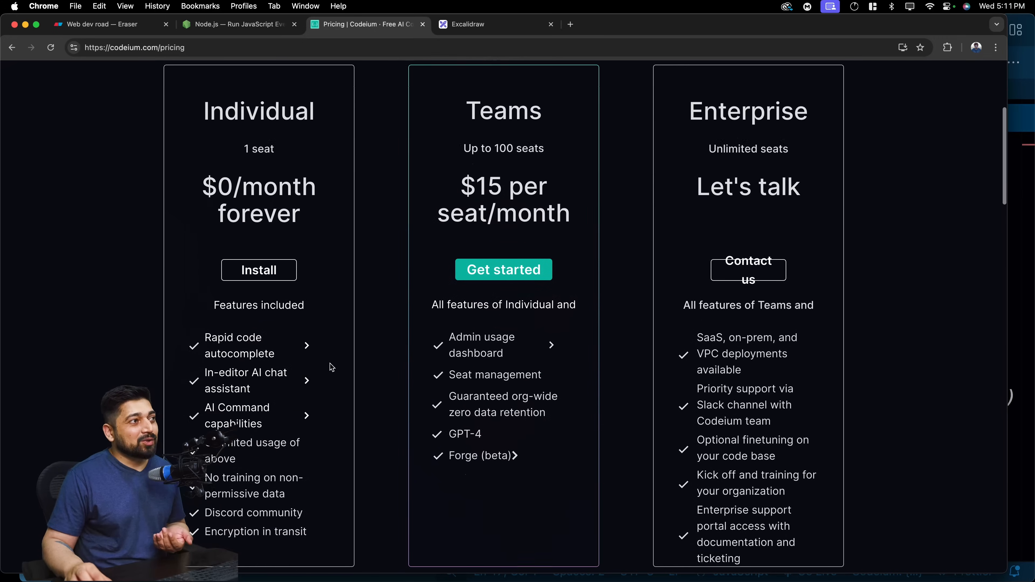
{"action": "scroll", "scroll_direction": "down", "scroll_amount": 3}
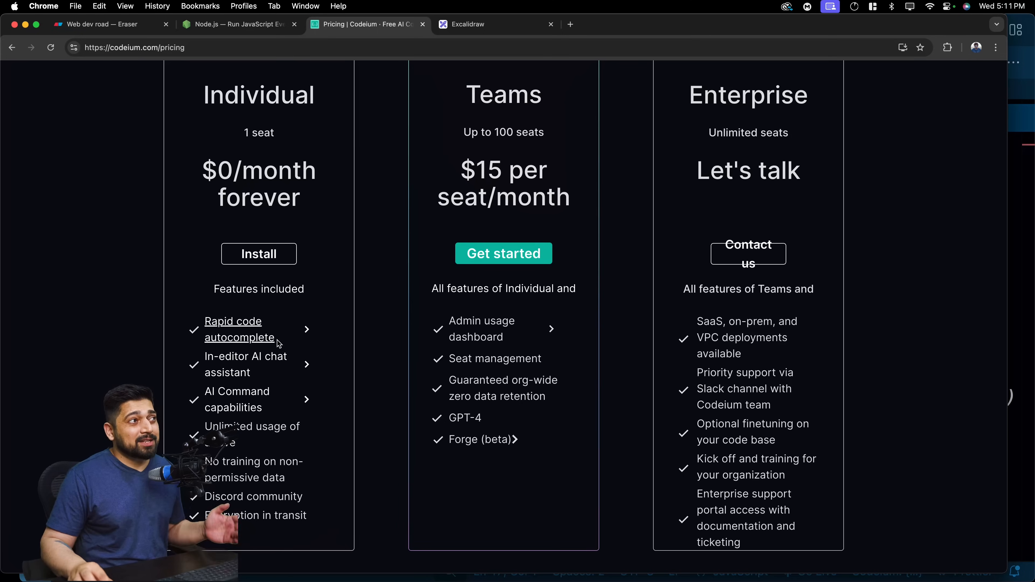
{"action": "mouse_move", "coordinate": [239, 338]}
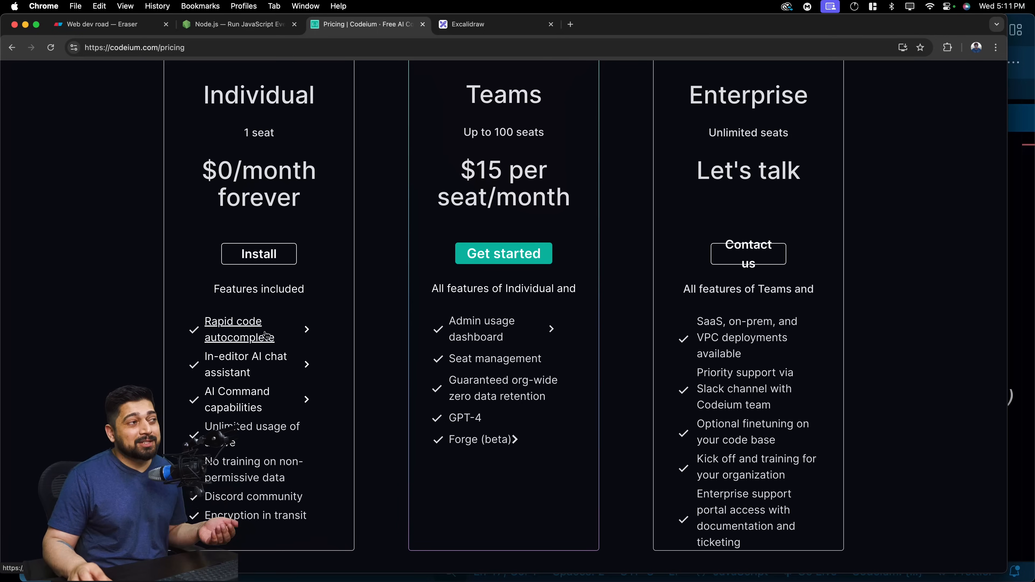
{"action": "scroll", "scroll_direction": "down", "scroll_amount": 3}
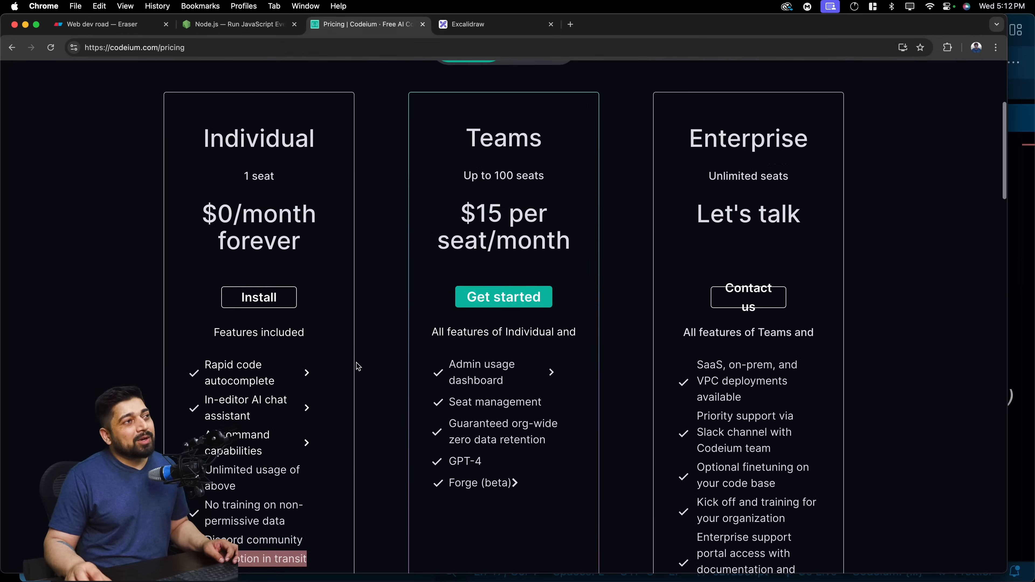
{"action": "scroll", "scroll_direction": "up", "scroll_amount": 3}
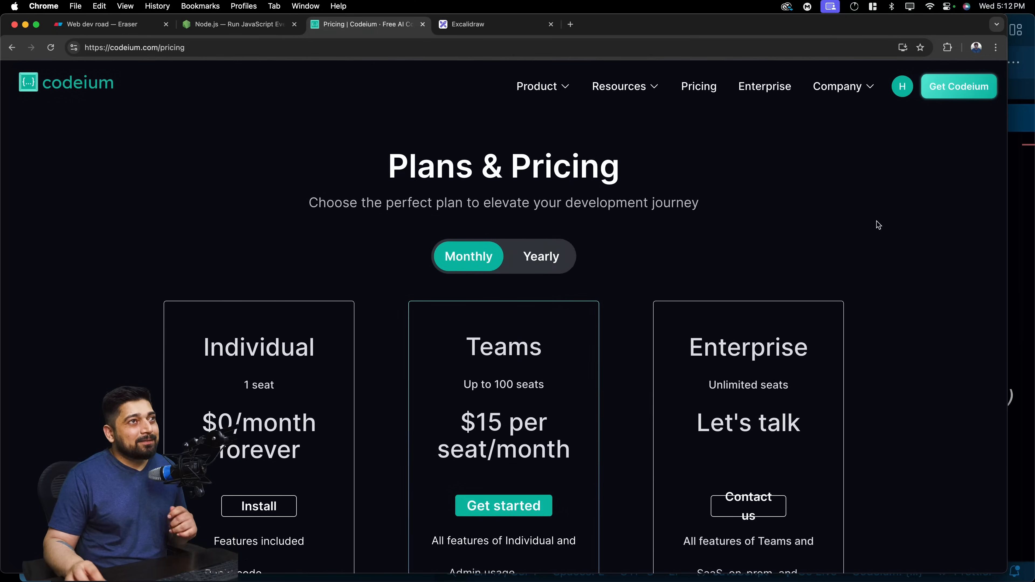
Step: Go to the account profile page and highlight the member-since date
{"action": "left_click", "coordinate": [901, 86]}
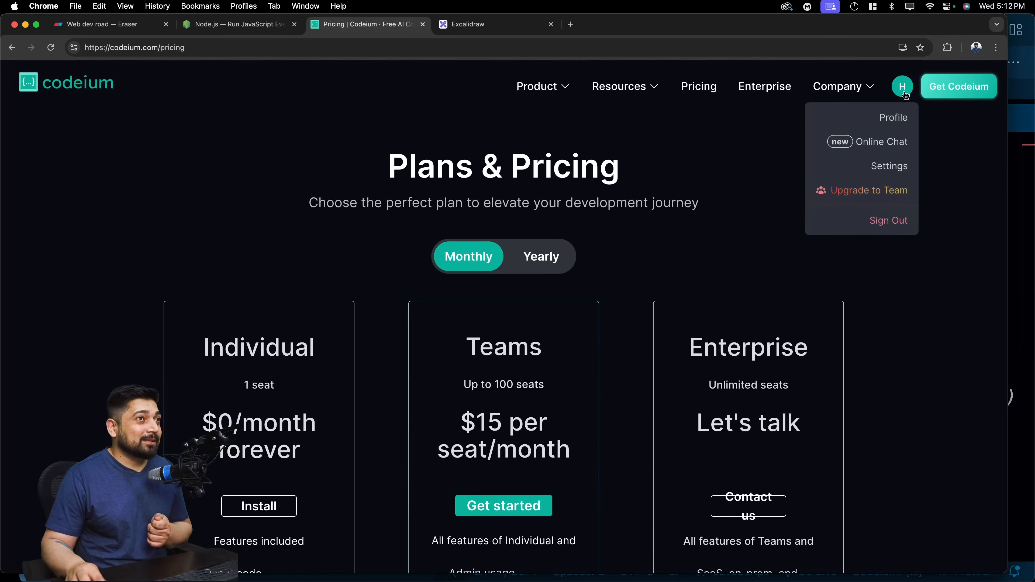
{"action": "left_click", "coordinate": [894, 118]}
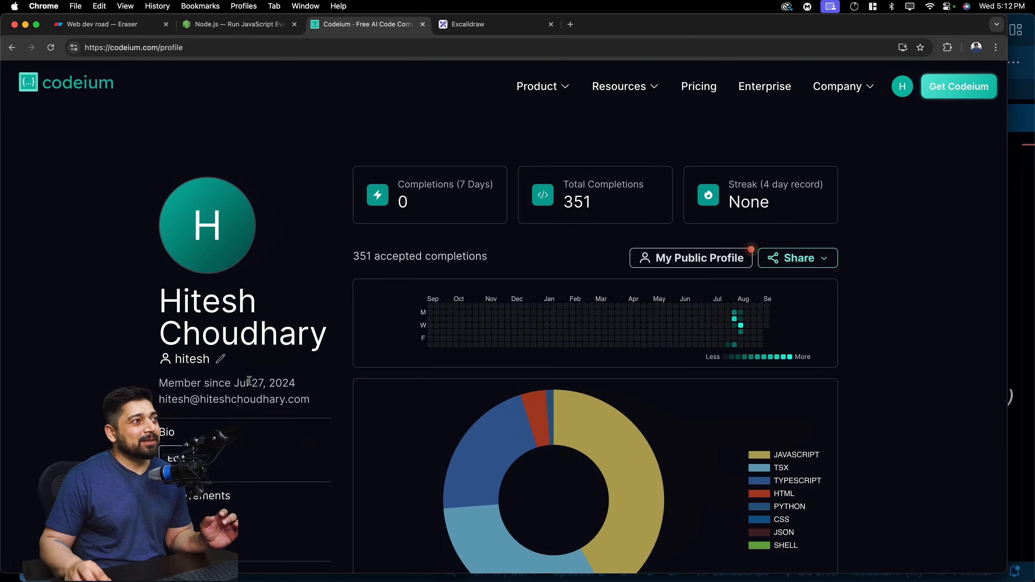
{"action": "scroll", "scroll_direction": "down", "scroll_amount": 3}
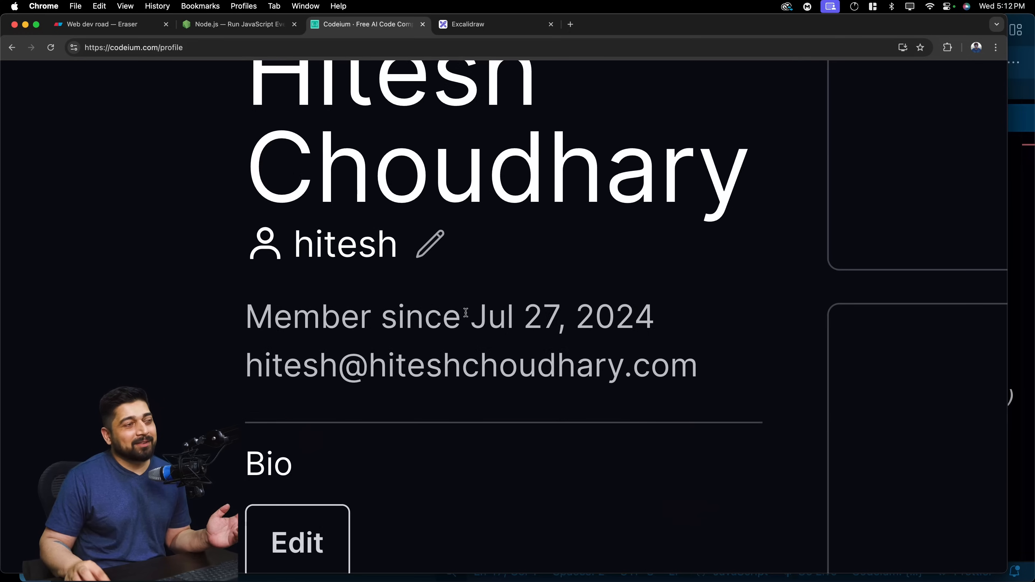
{"action": "double_click", "coordinate": [549, 316]}
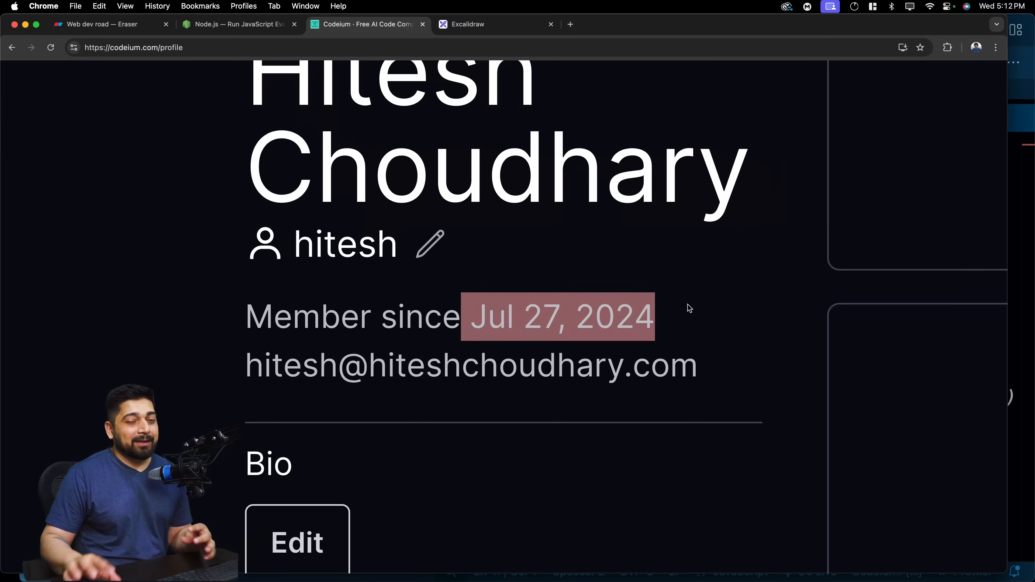
Step: Scroll through the 351 completions, language breakdown and top IDEs stats
{"action": "scroll", "scroll_direction": "down", "scroll_amount": 3}
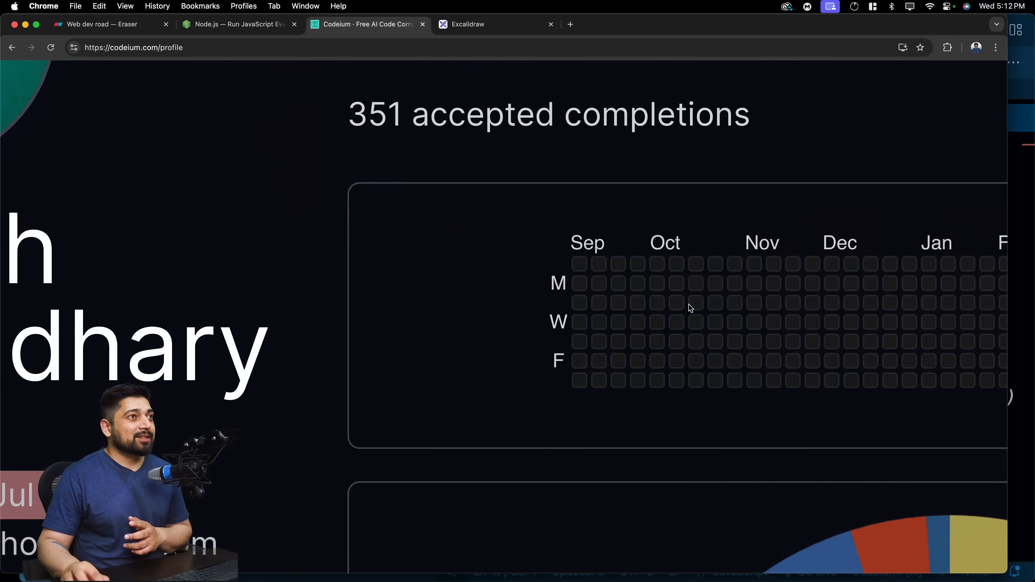
{"action": "scroll", "scroll_direction": "up", "scroll_amount": 3}
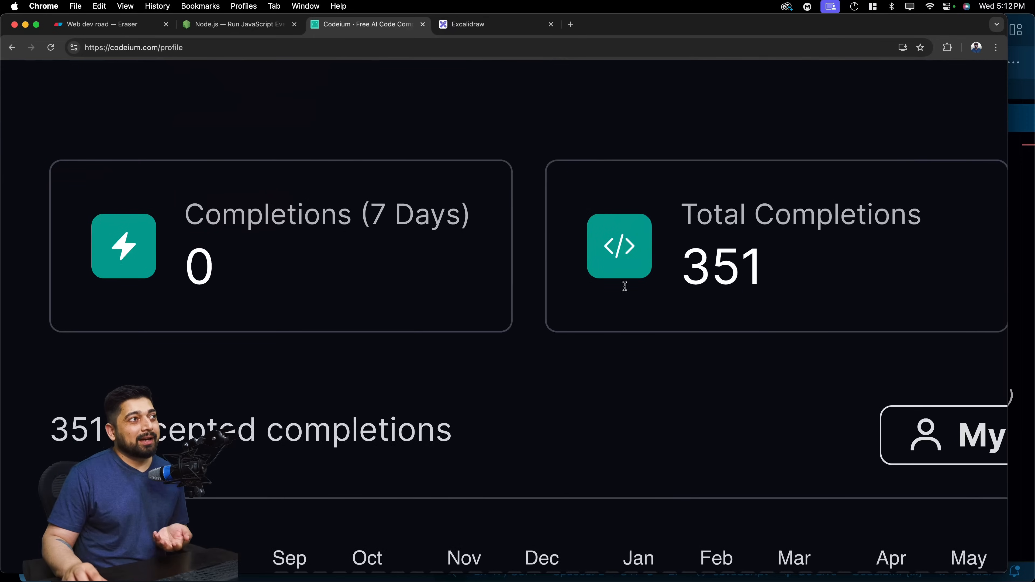
{"action": "mouse_move", "coordinate": [518, 288]}
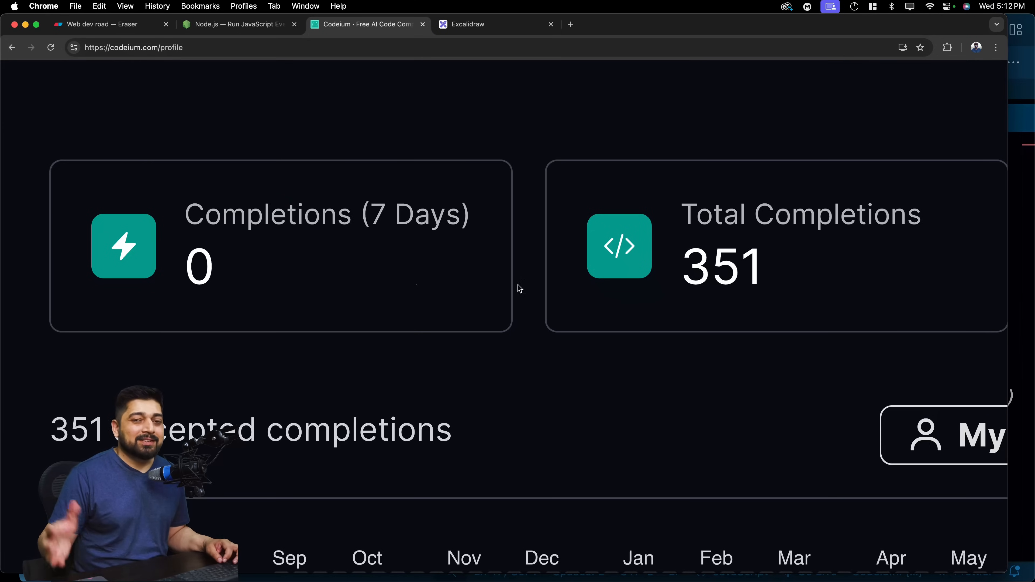
{"action": "scroll", "scroll_direction": "up", "scroll_amount": 3}
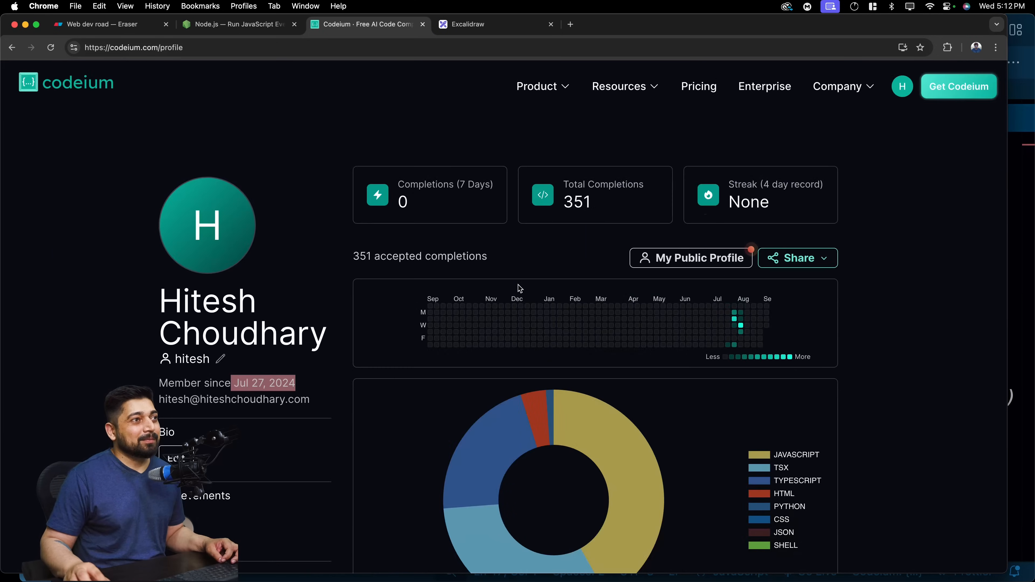
{"action": "mouse_move", "coordinate": [608, 282]}
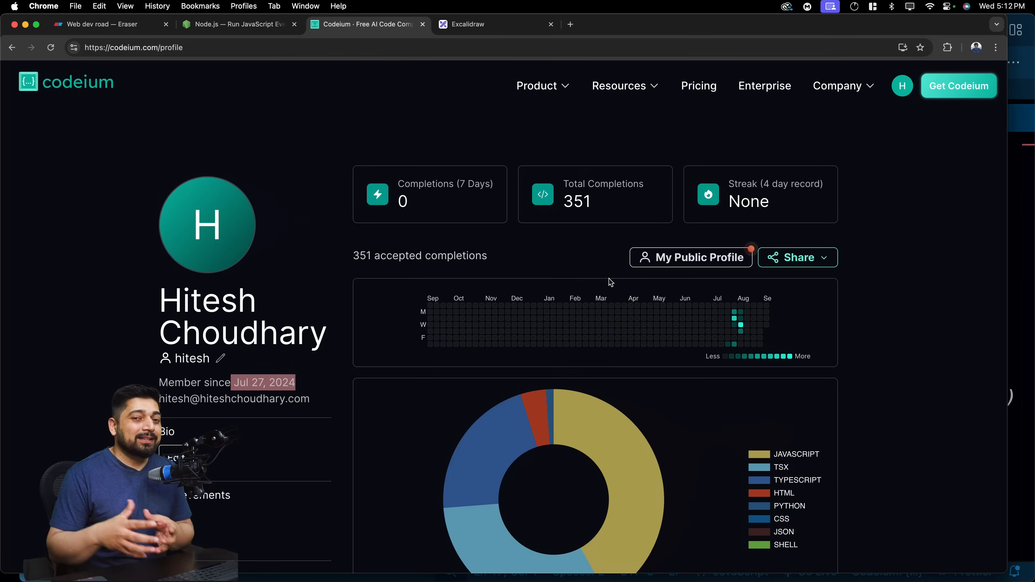
{"action": "mouse_move", "coordinate": [624, 278]}
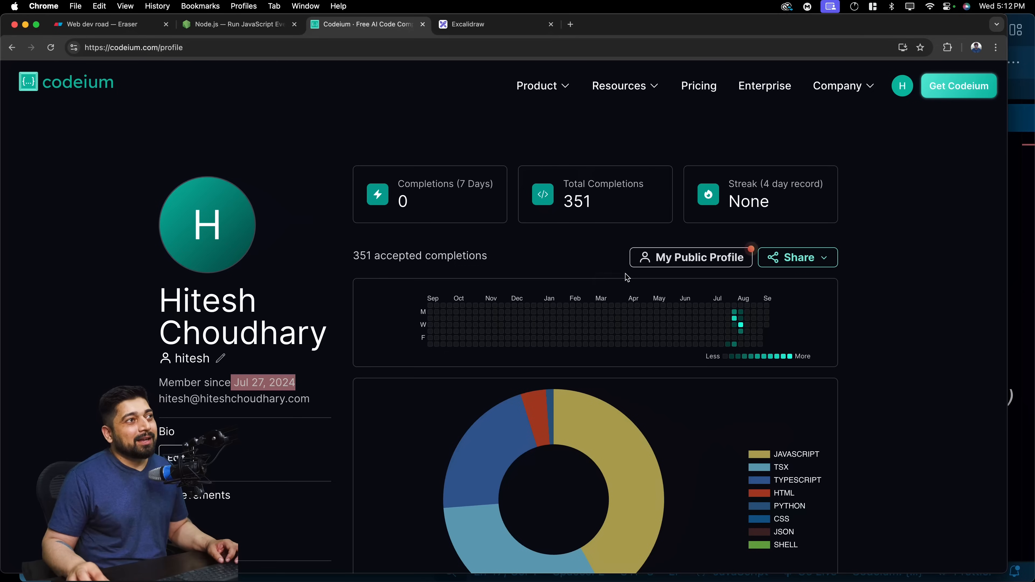
{"action": "mouse_move", "coordinate": [591, 258]}
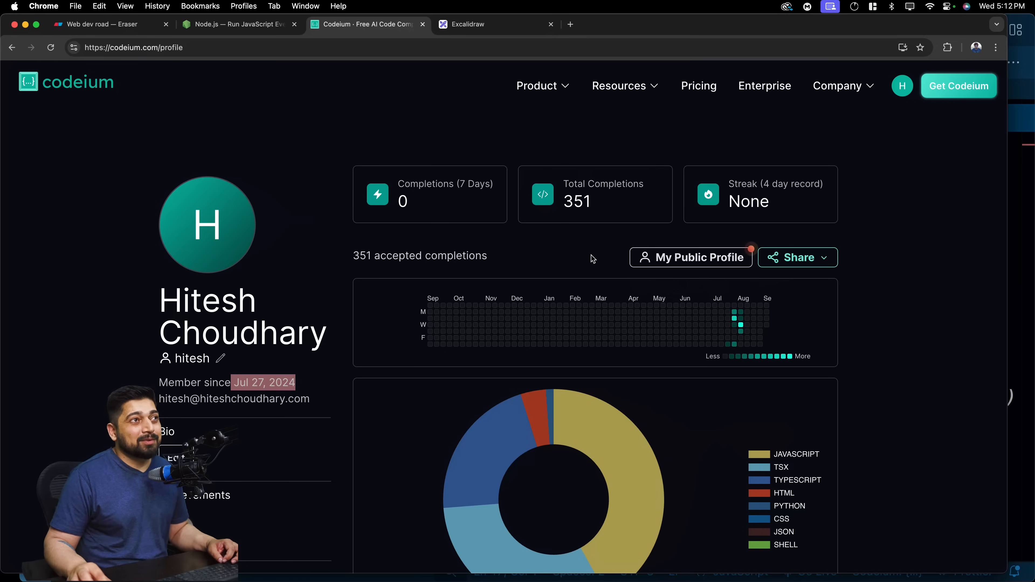
{"action": "scroll", "scroll_direction": "down", "scroll_amount": 3}
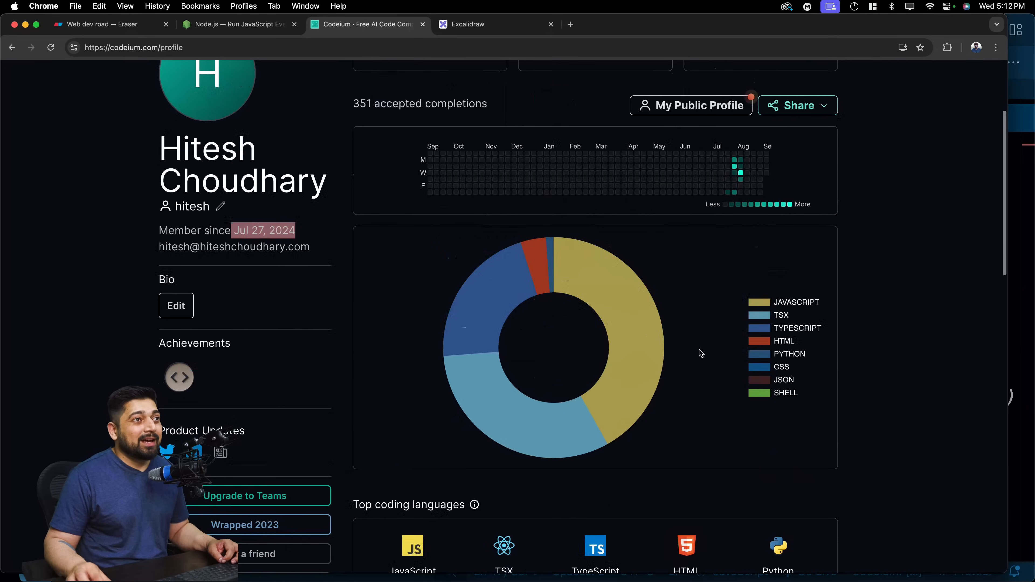
{"action": "scroll", "scroll_direction": "down", "scroll_amount": 3}
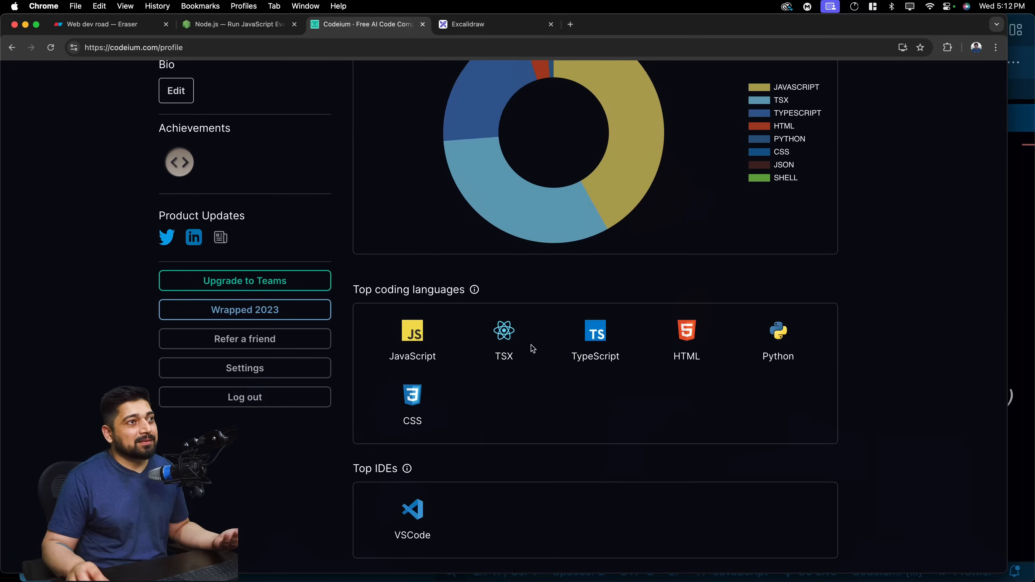
{"action": "mouse_move", "coordinate": [638, 388]}
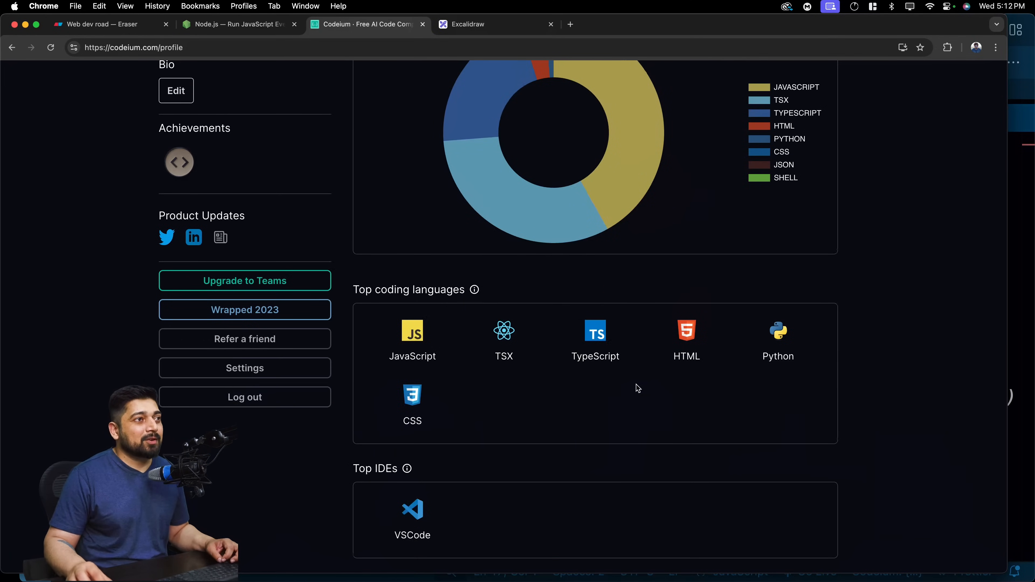
{"action": "scroll", "scroll_direction": "down", "scroll_amount": 3}
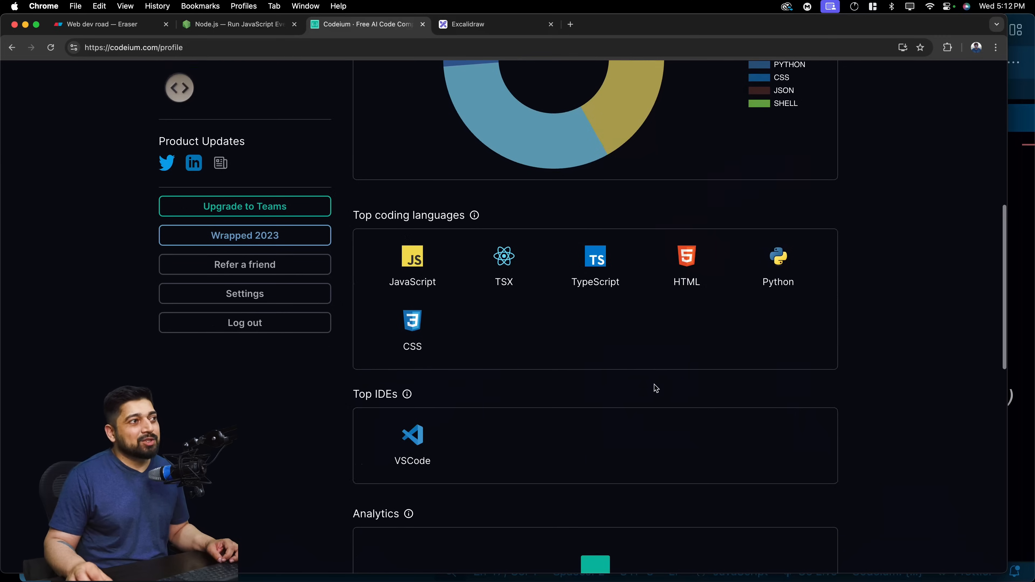
{"action": "scroll", "scroll_direction": "up", "scroll_amount": 3}
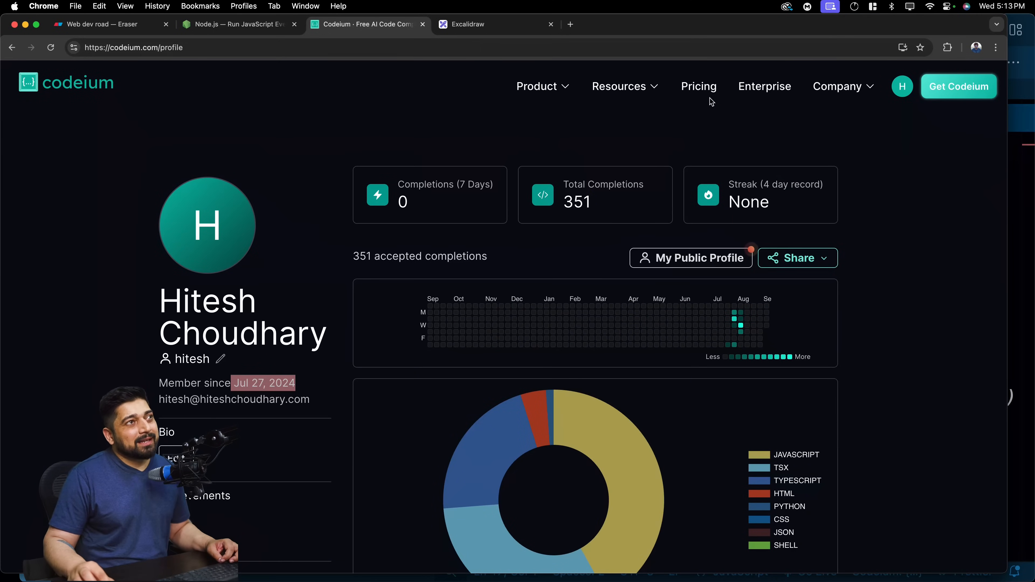
Step: Revisit the pricing page and scroll the free Individual and $15 Teams plan cards
{"action": "left_click", "coordinate": [699, 87]}
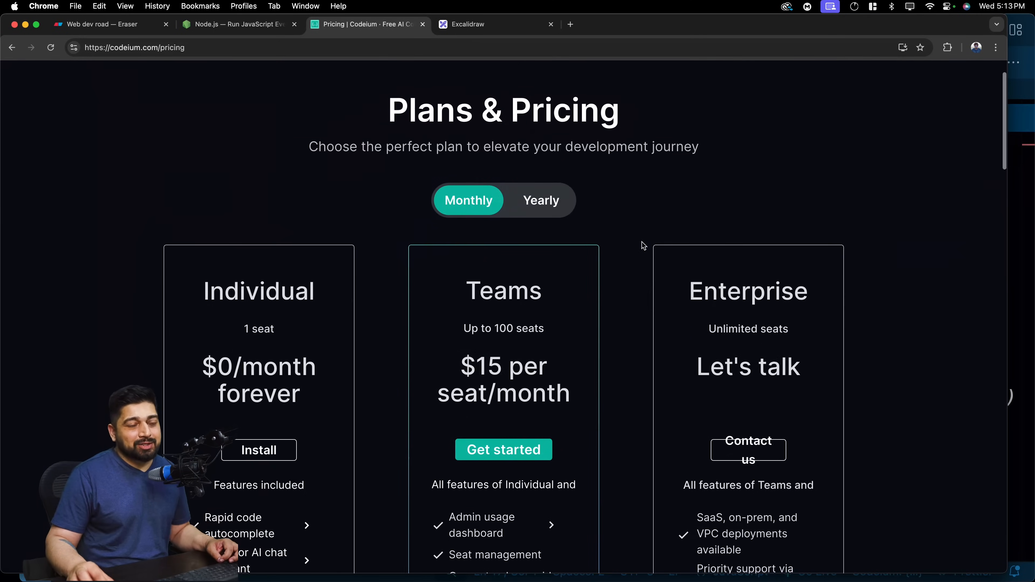
{"action": "scroll", "scroll_direction": "down", "scroll_amount": 3}
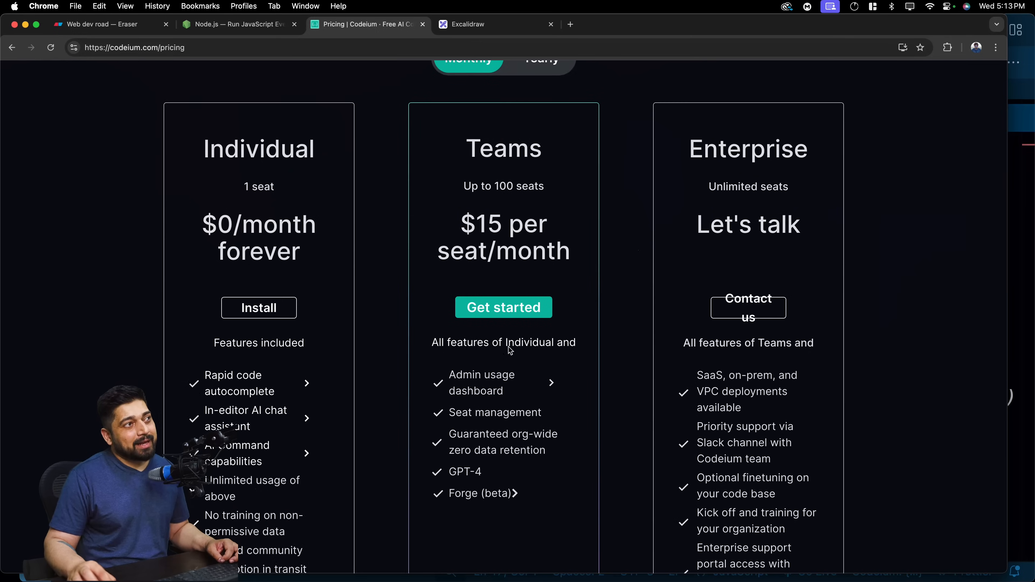
{"action": "scroll", "scroll_direction": "up", "scroll_amount": 3}
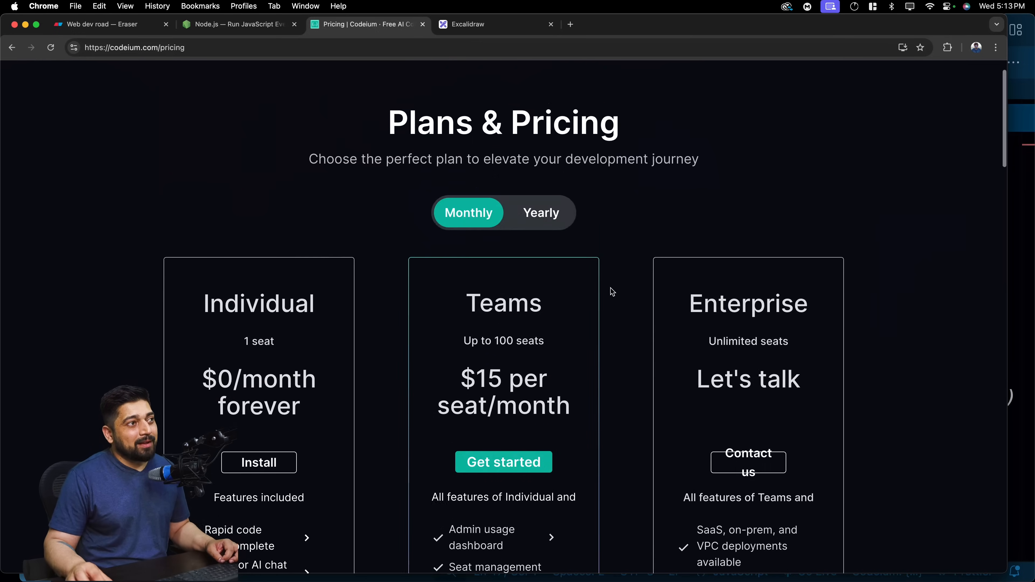
{"action": "scroll", "scroll_direction": "down", "scroll_amount": 3}
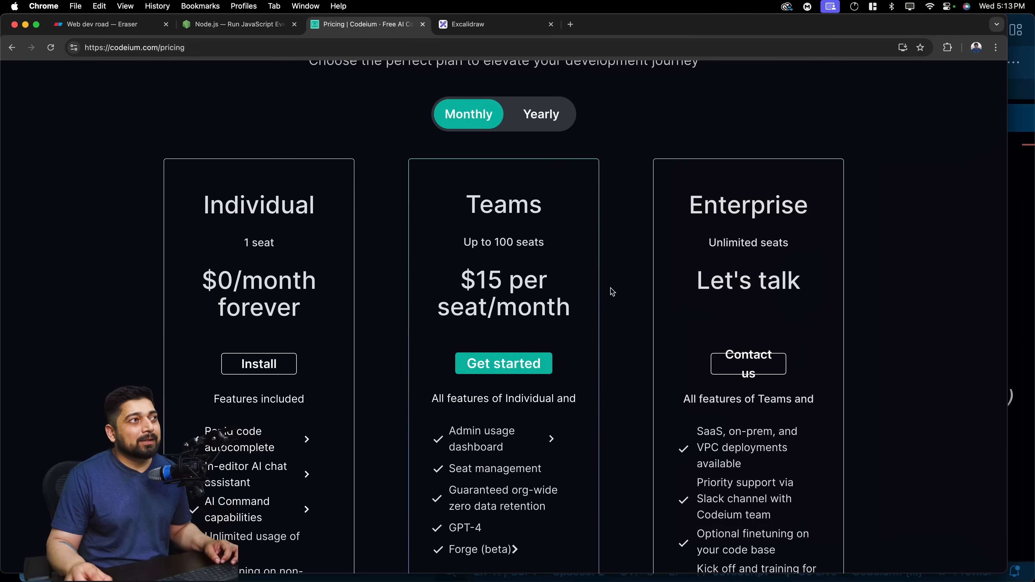
{"action": "scroll", "scroll_direction": "up", "scroll_amount": 3}
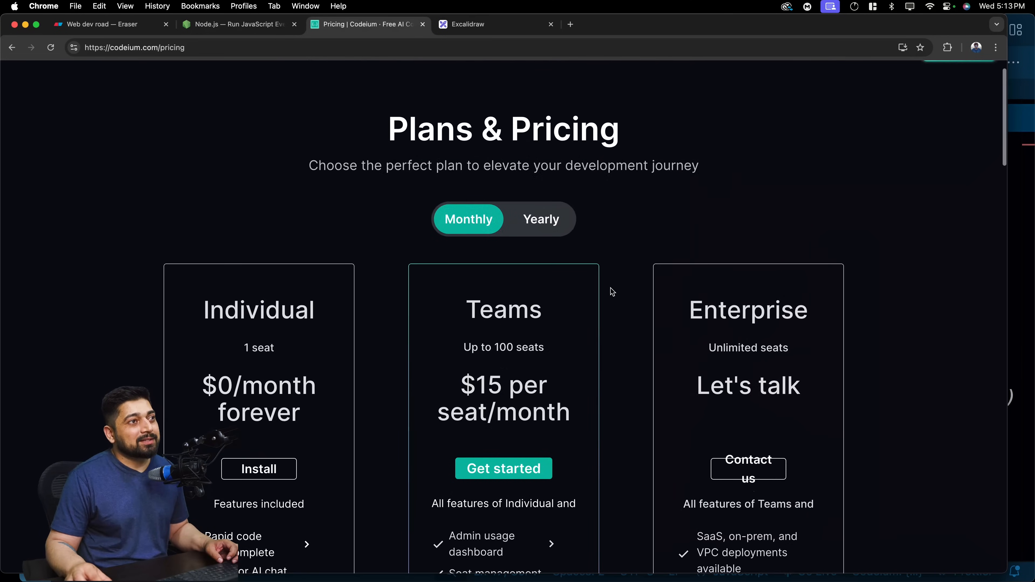
{"action": "scroll", "scroll_direction": "down", "scroll_amount": 3}
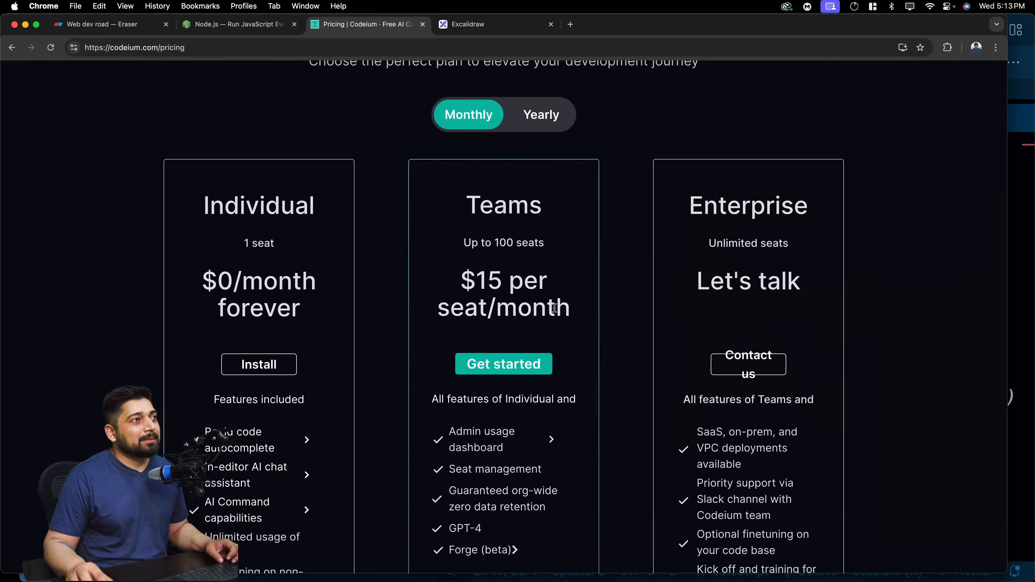
{"action": "scroll", "scroll_direction": "down", "scroll_amount": 3}
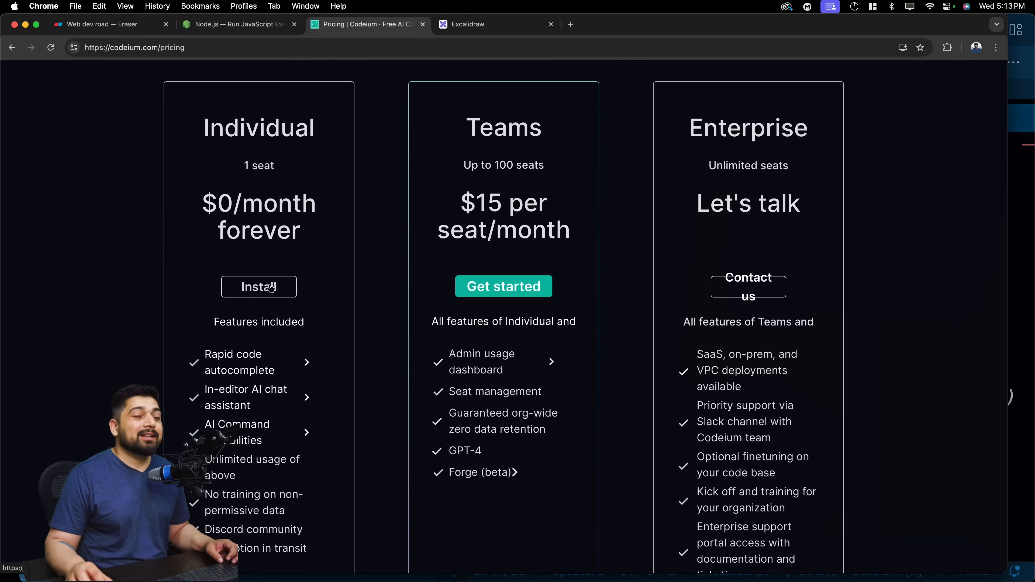
{"action": "scroll", "scroll_direction": "down", "scroll_amount": 3}
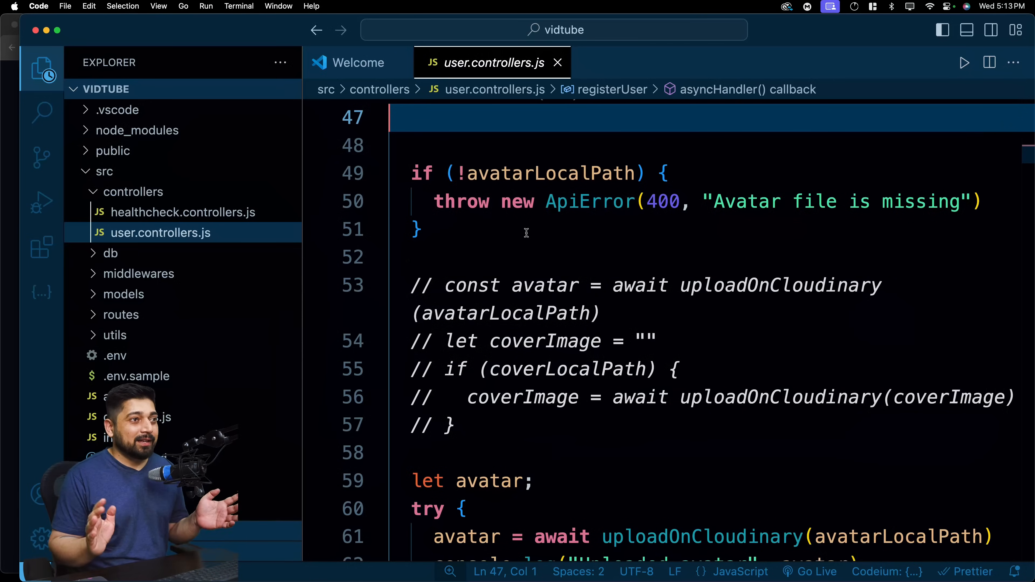
{"action": "scroll", "scroll_direction": "down", "scroll_amount": 3}
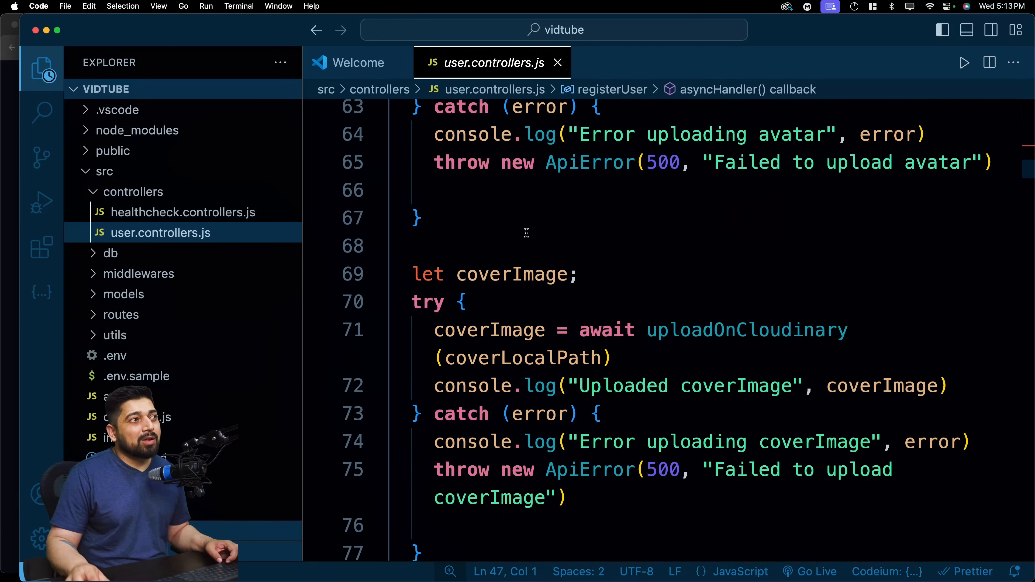
{"action": "scroll", "scroll_direction": "down", "scroll_amount": 3}
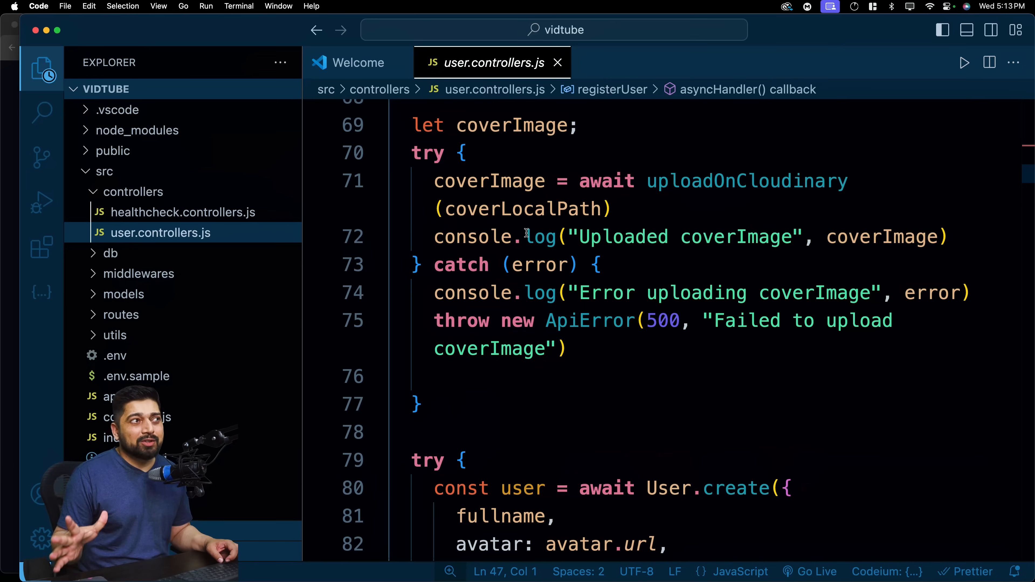
{"action": "scroll", "scroll_direction": "down", "scroll_amount": 3}
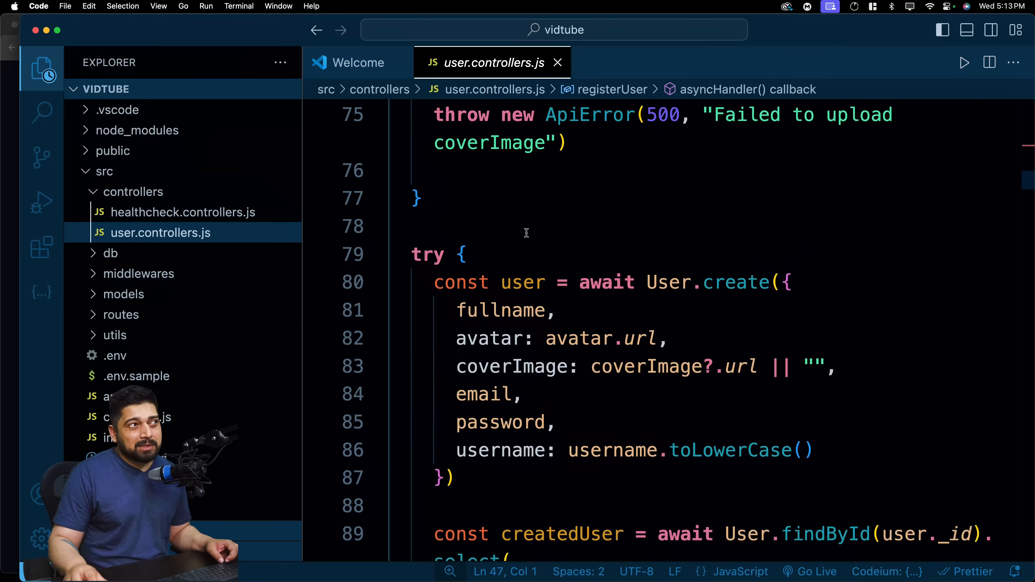